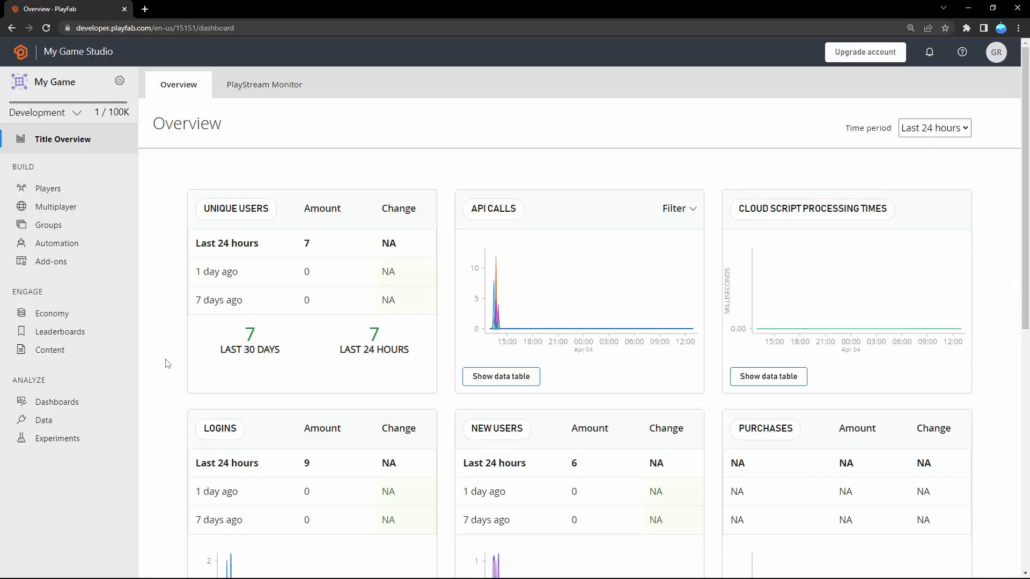
mouse_move(82, 259)
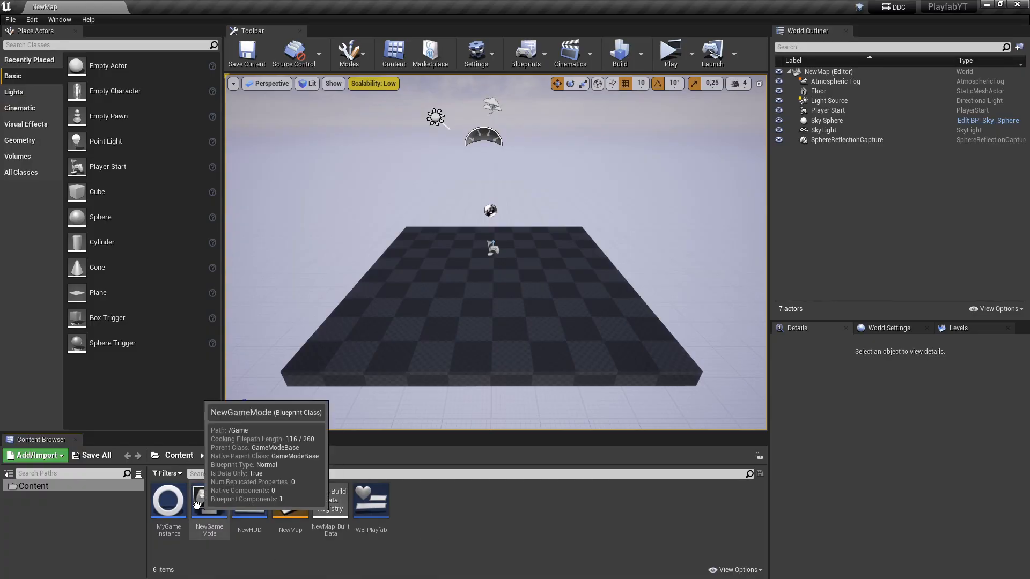
- Add a custom event UpdatePlayerDataOnPlayfab in the MyGameInstance event graph
double_click(168, 501)
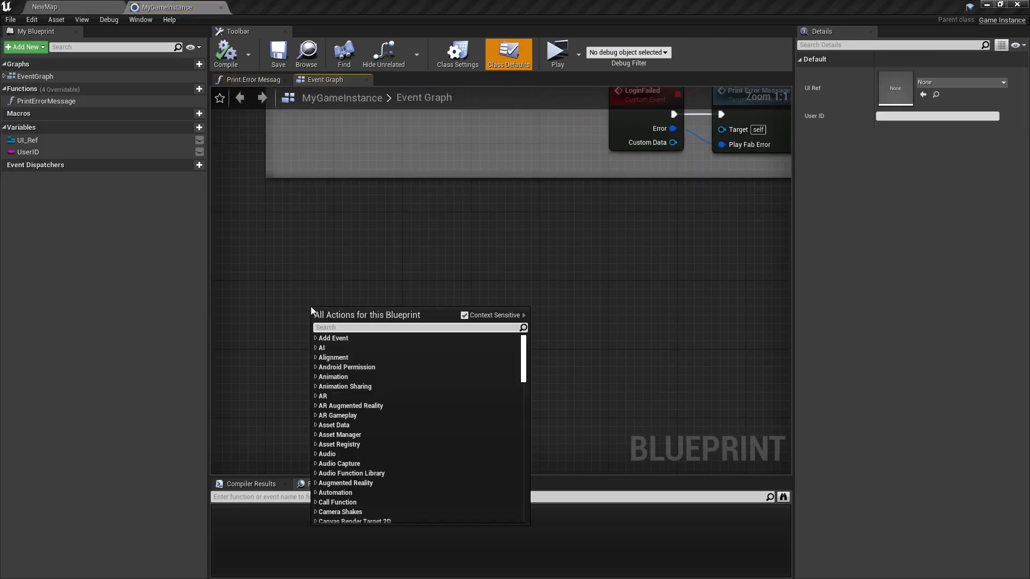
left_click(332, 338)
type("UpdatePlayerDataOnPlayfab")
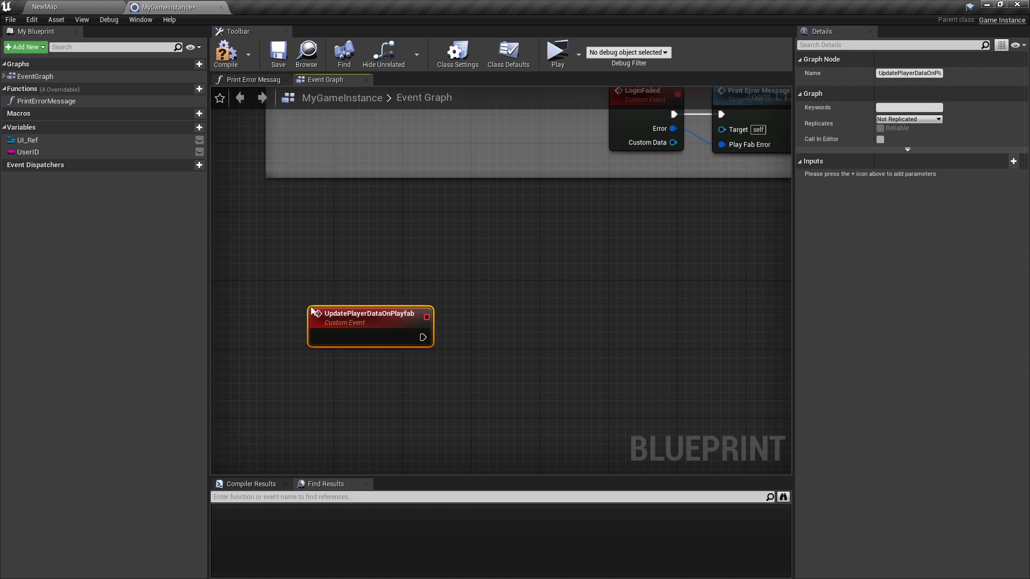
scroll("down", 3)
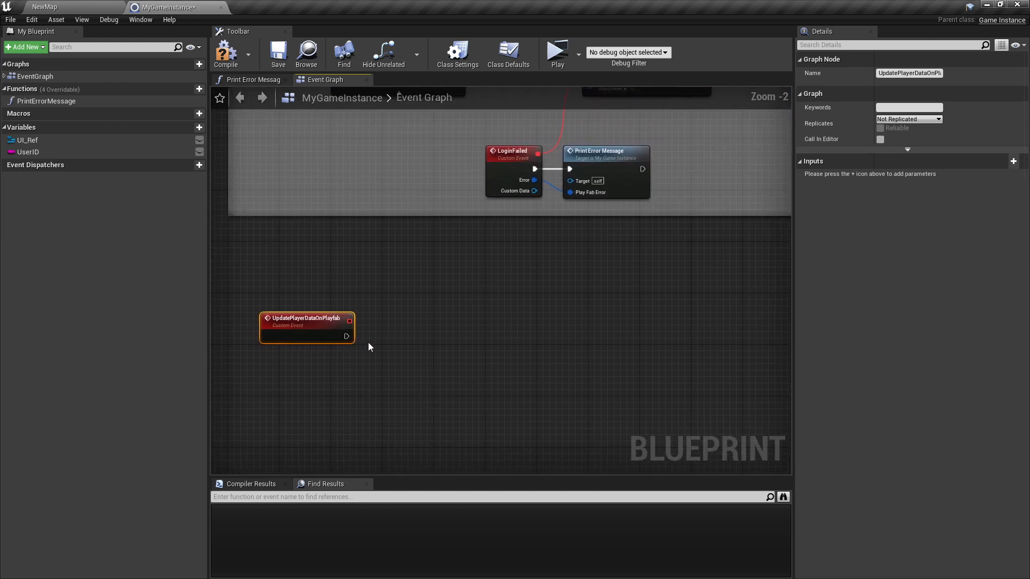
- Wire a Client > Execute Cloud Script call after the UpdatePlayerDataOnPlayfab event
left_click_drag(347, 336, 446, 348)
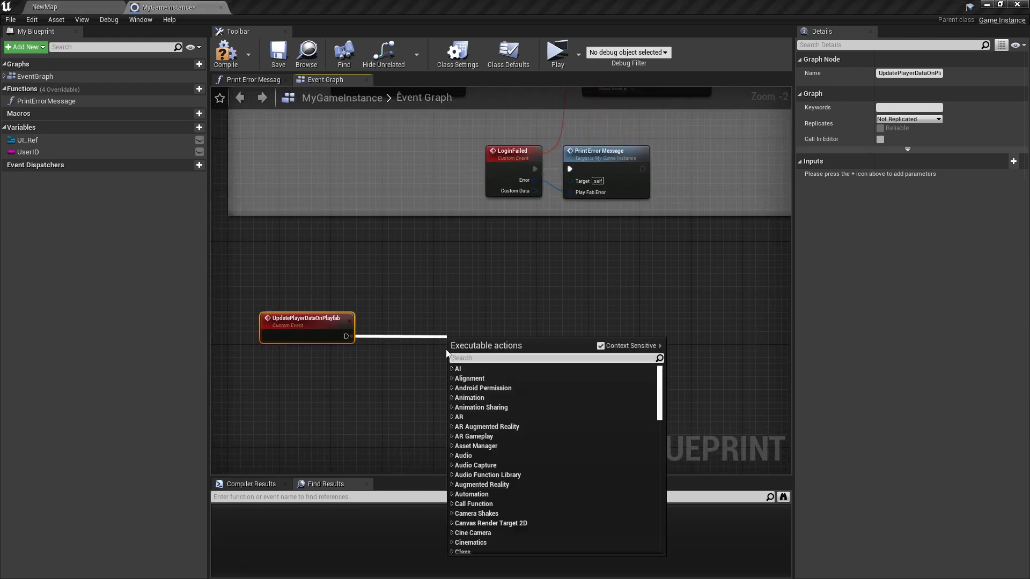
type("execute cloud")
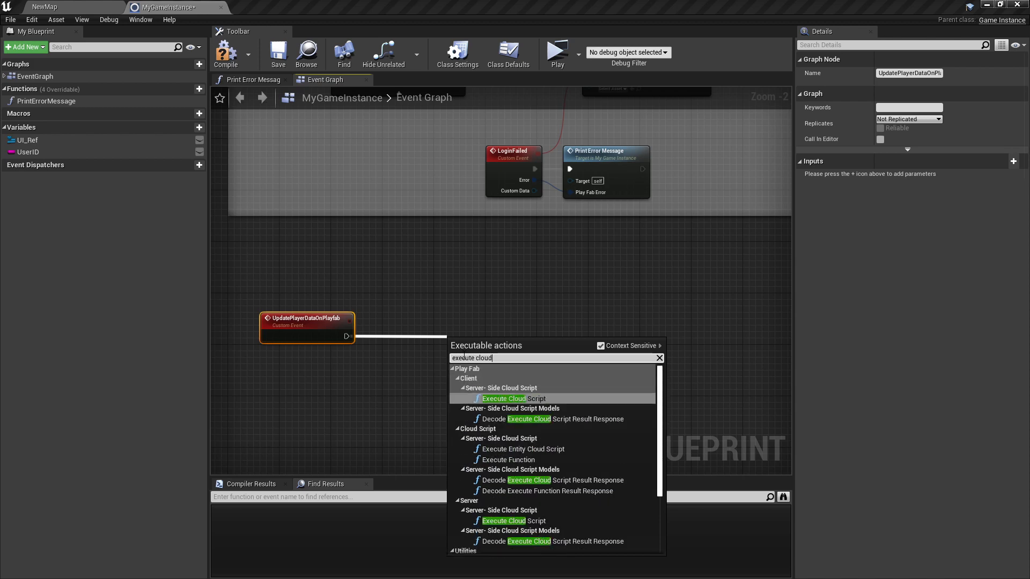
type("sc")
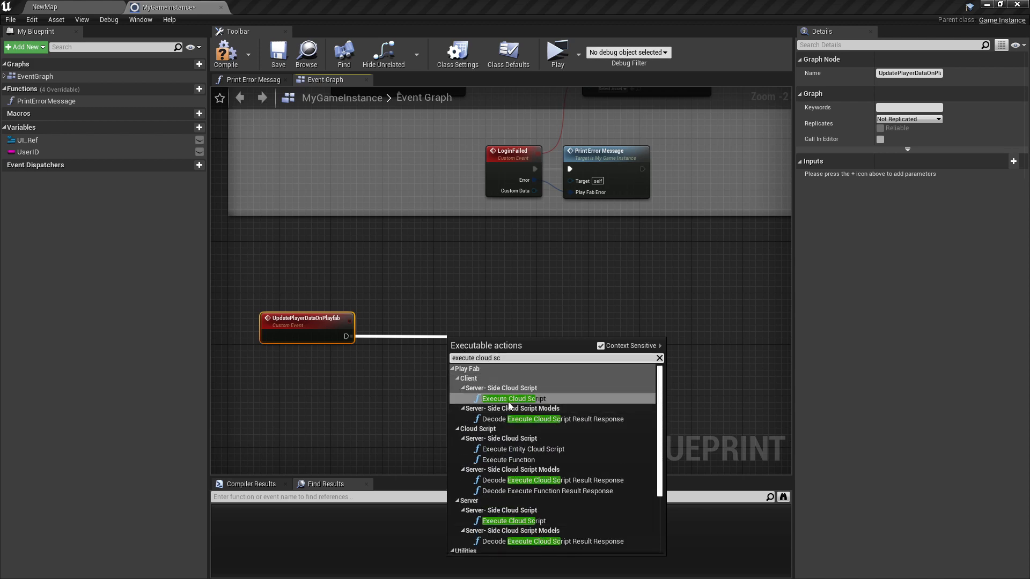
mouse_move(498, 398)
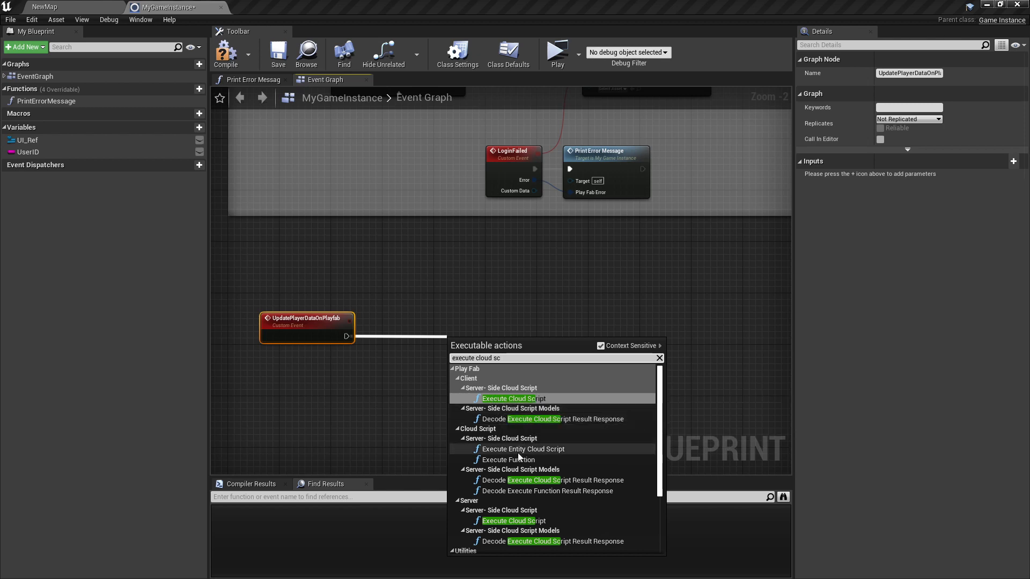
mouse_move(513, 521)
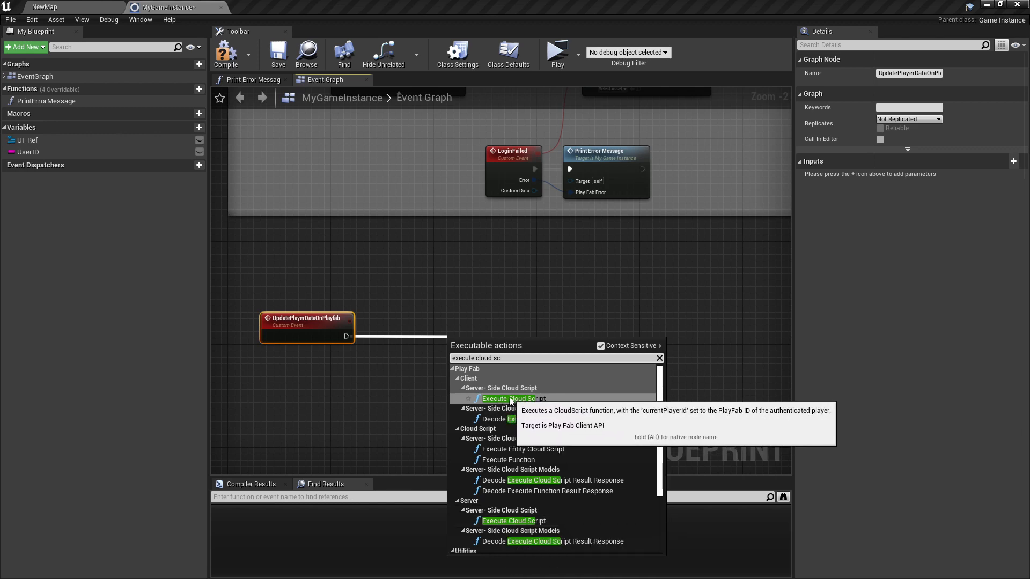
left_click(509, 398)
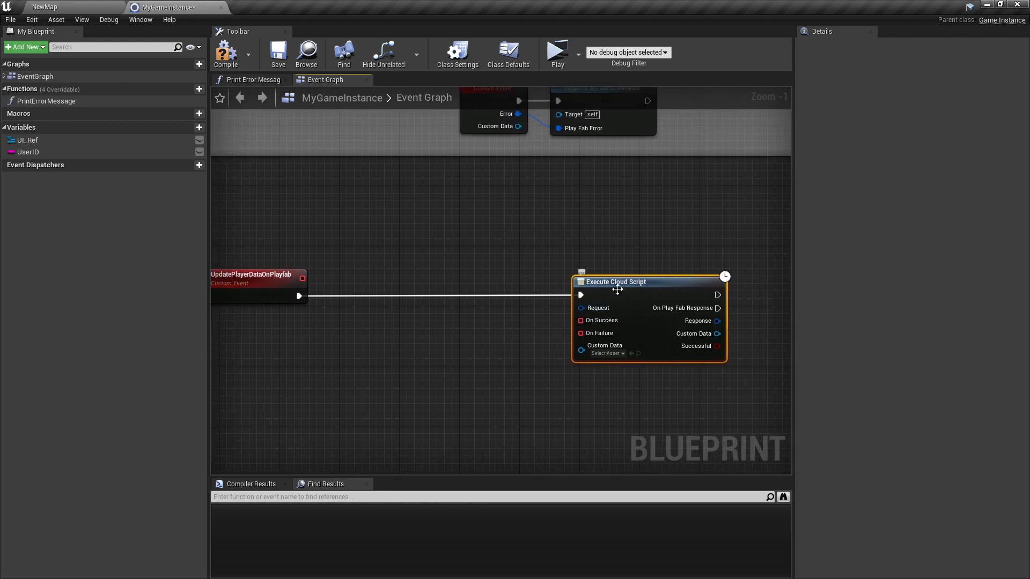
- Feed the call a Make ClientExecuteCloudScriptRequest with Function Name UpdatePlayerData
left_click_drag(599, 308, 516, 341)
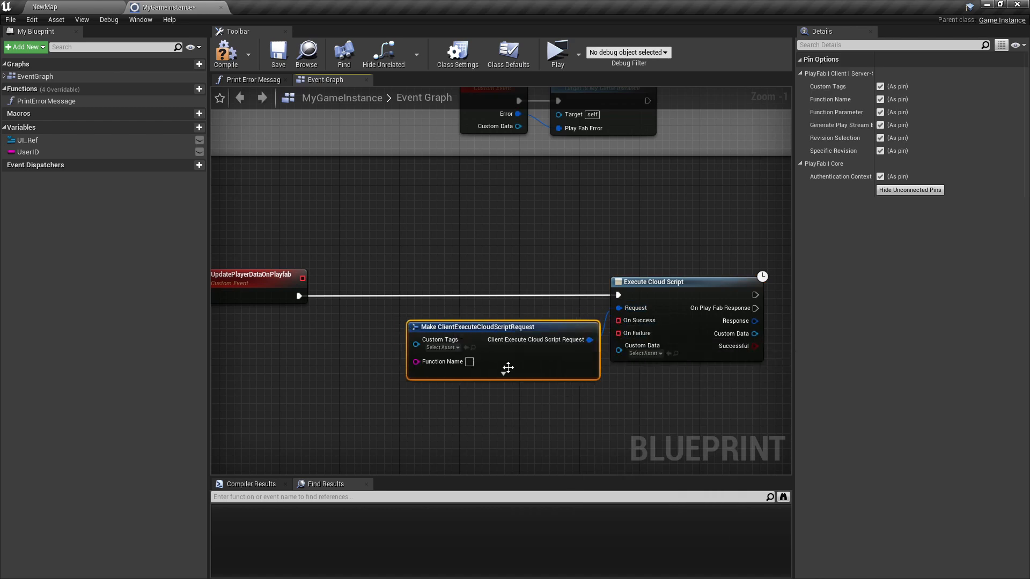
mouse_move(470, 362)
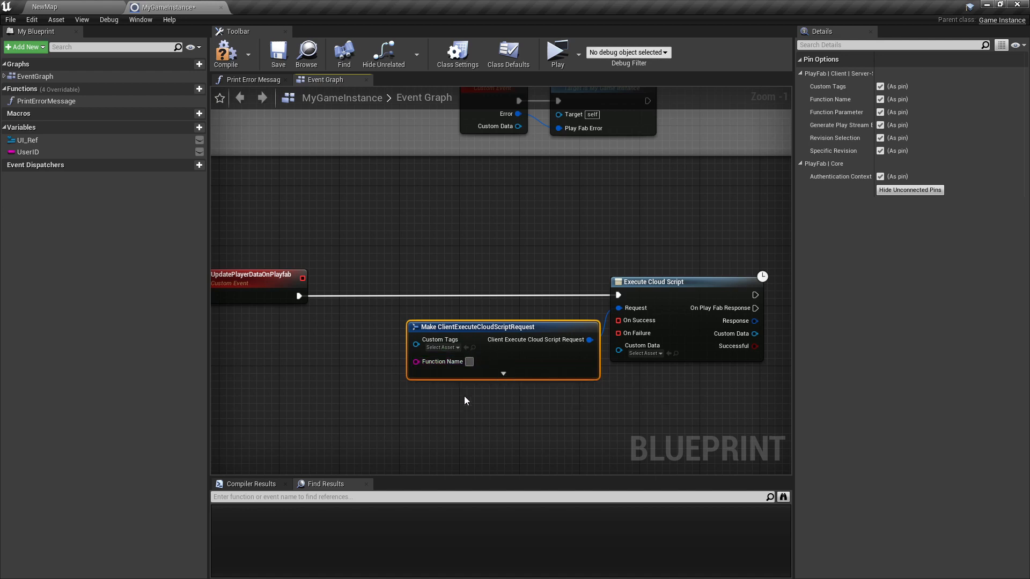
type("UpdatePlaye")
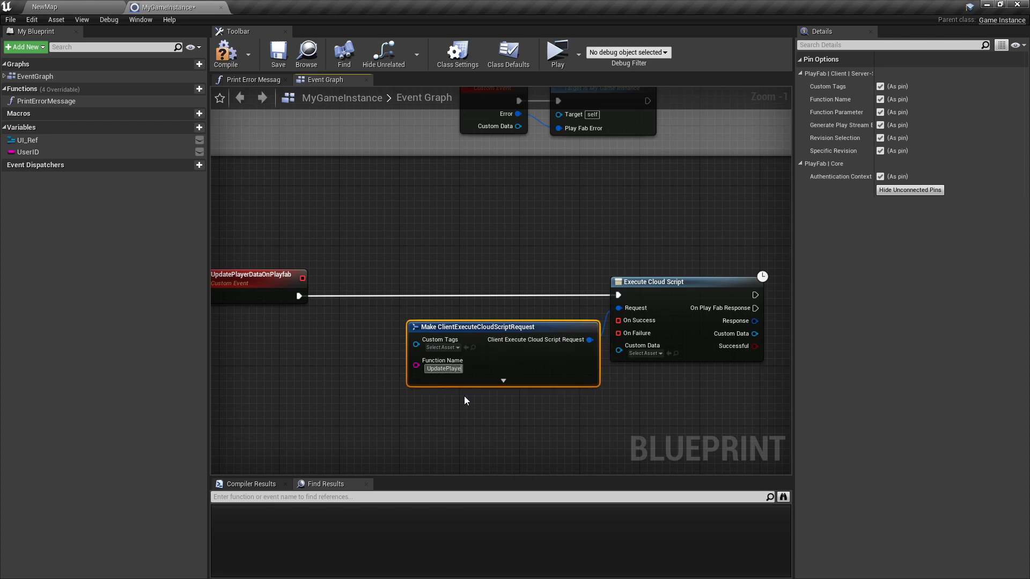
type("UpdatePlayerData")
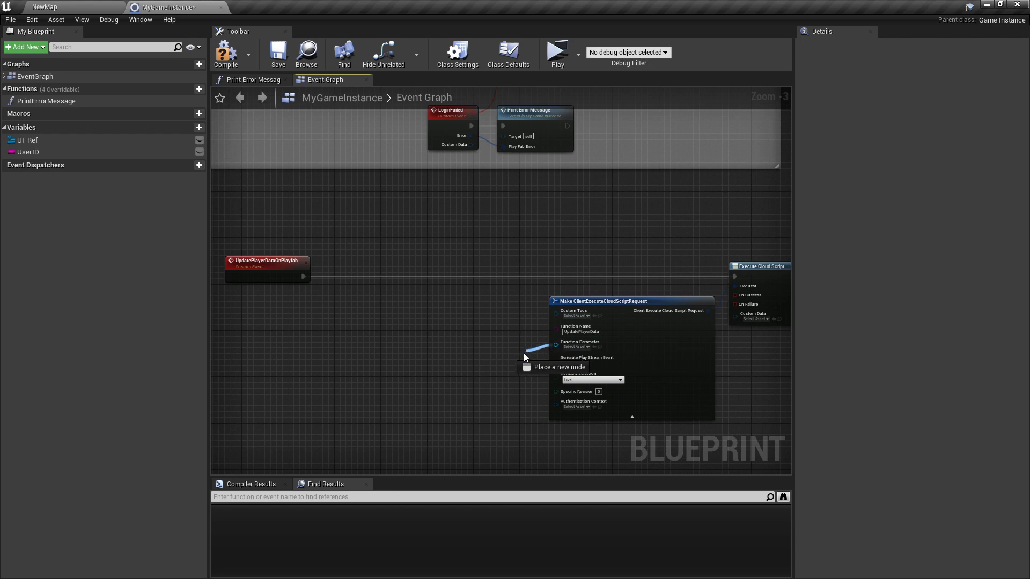
- Promote the request's Function Parameter to a new variable named JsonObject and align its getter
left_click(556, 345)
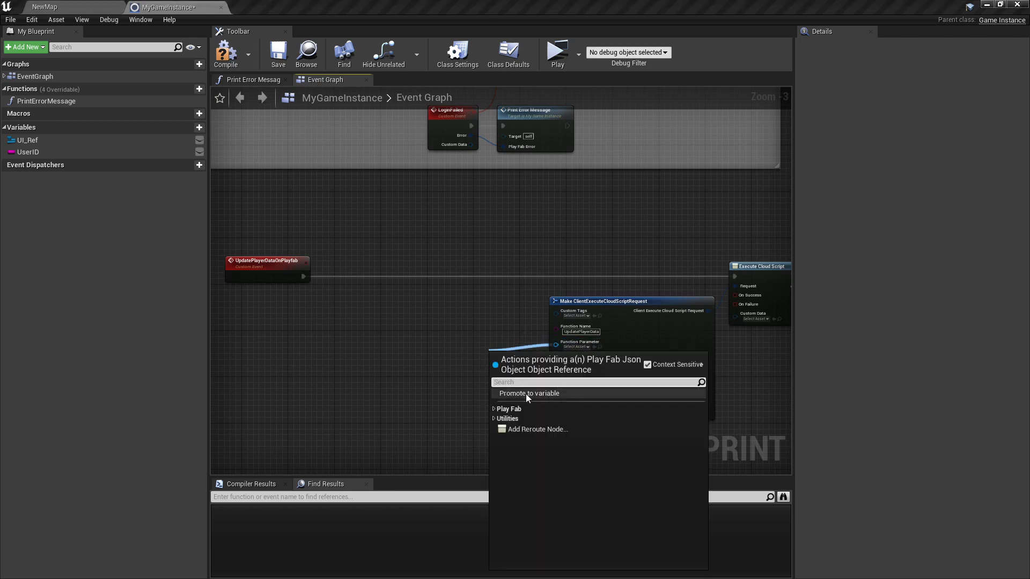
left_click(529, 393)
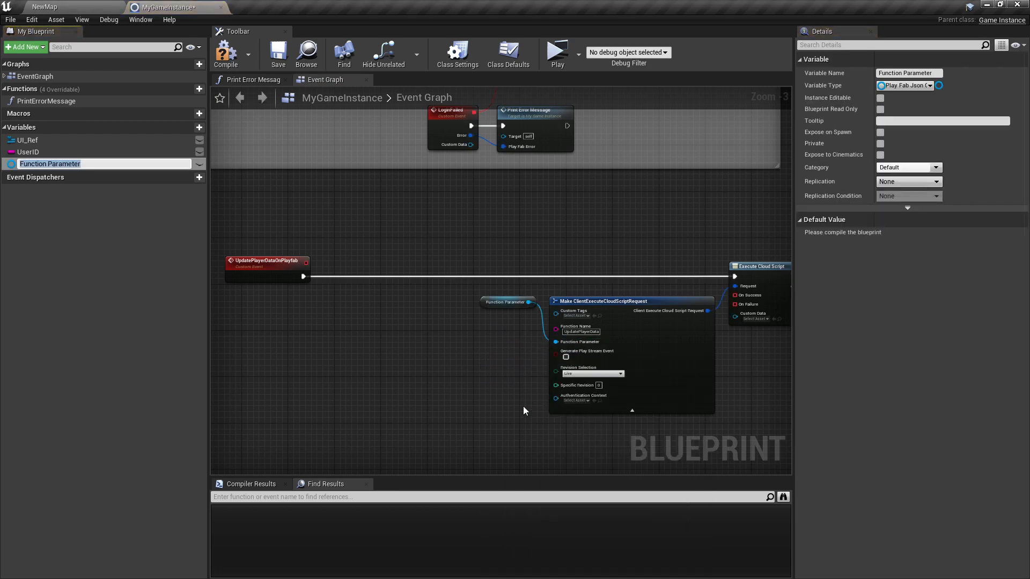
type("JsonObject")
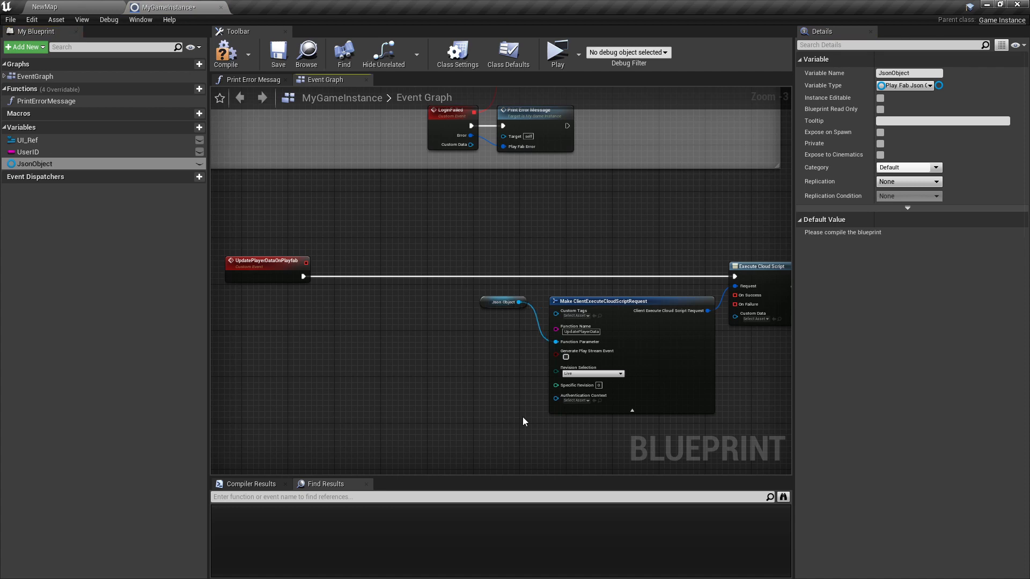
left_click_drag(503, 301, 508, 342)
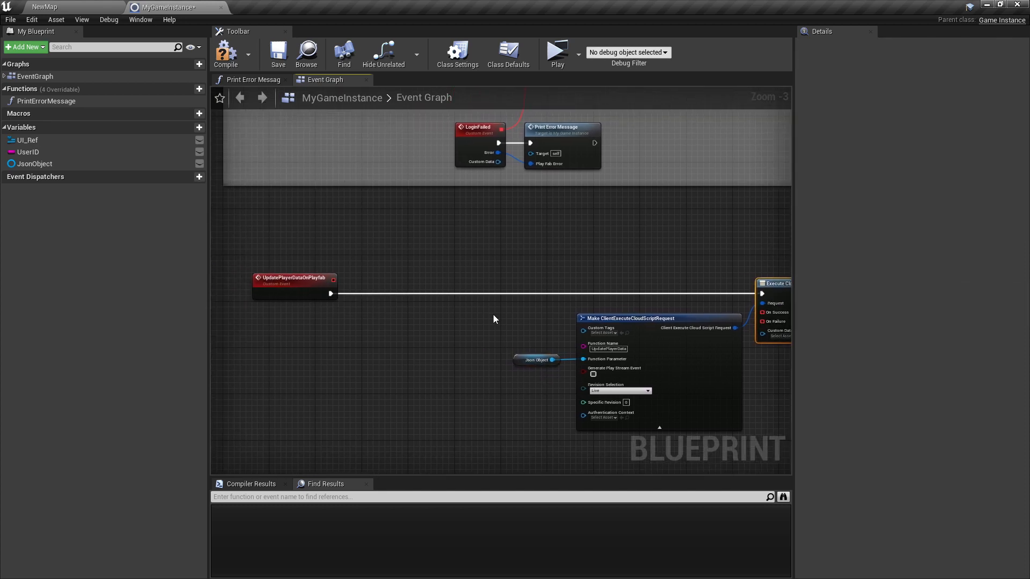
- Set JsonObject from a Construct Json Object node right after the custom event
left_click(28, 163)
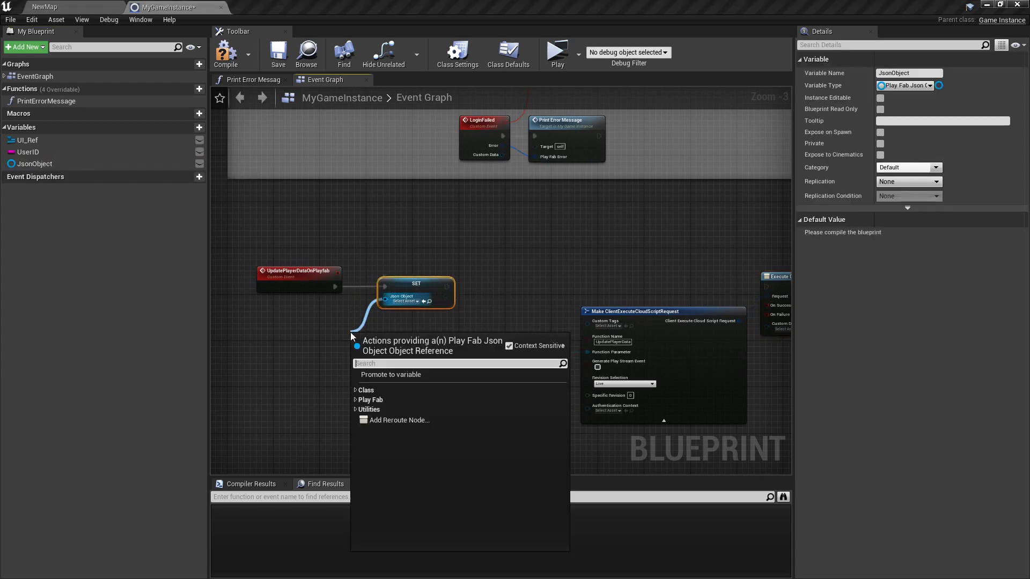
type("const")
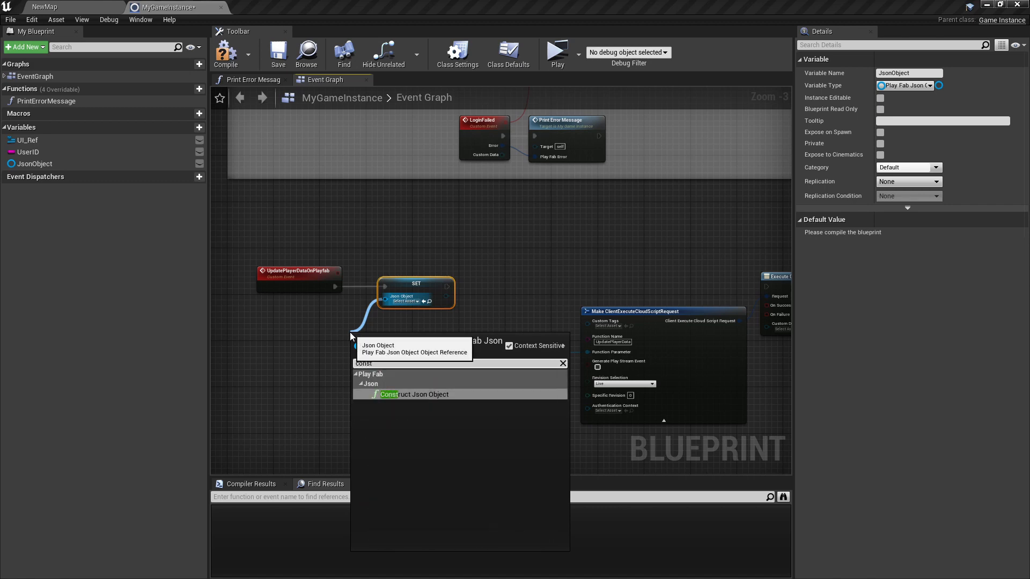
left_click(410, 395)
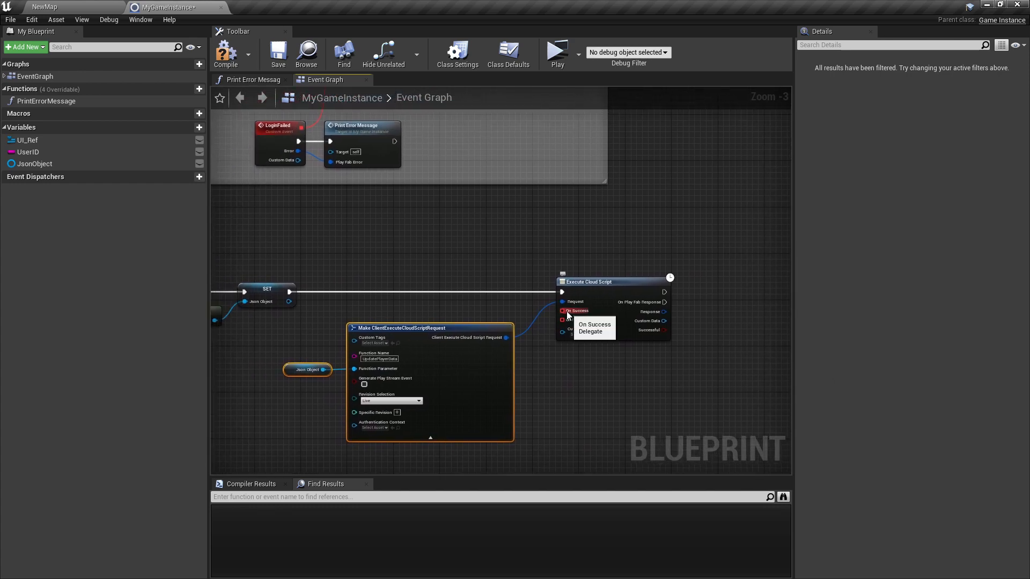
- Bind SetDataSuccess and SetDataFailed events to the callbacks, printing the error message on failure
left_click(562, 311)
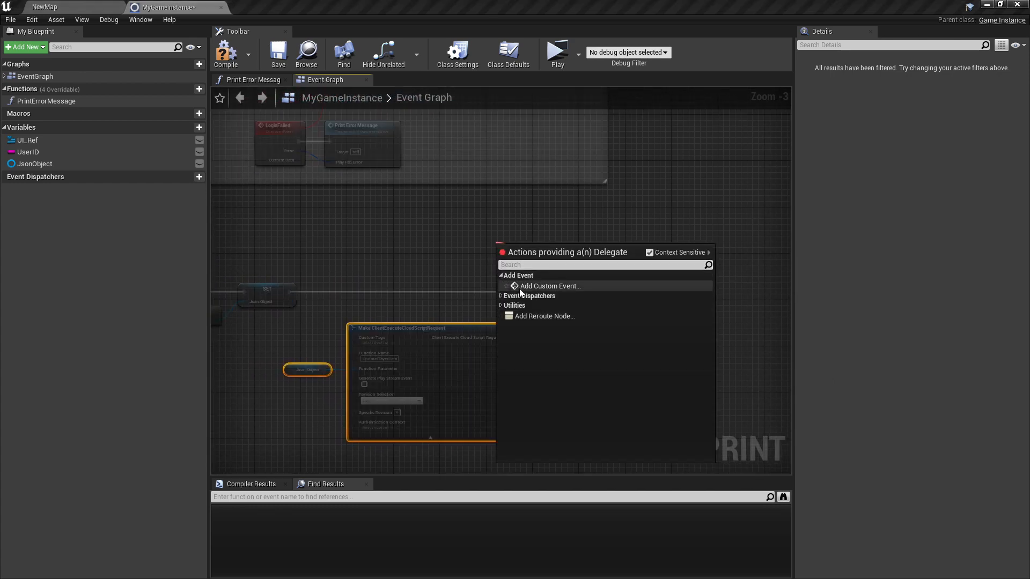
left_click(551, 286)
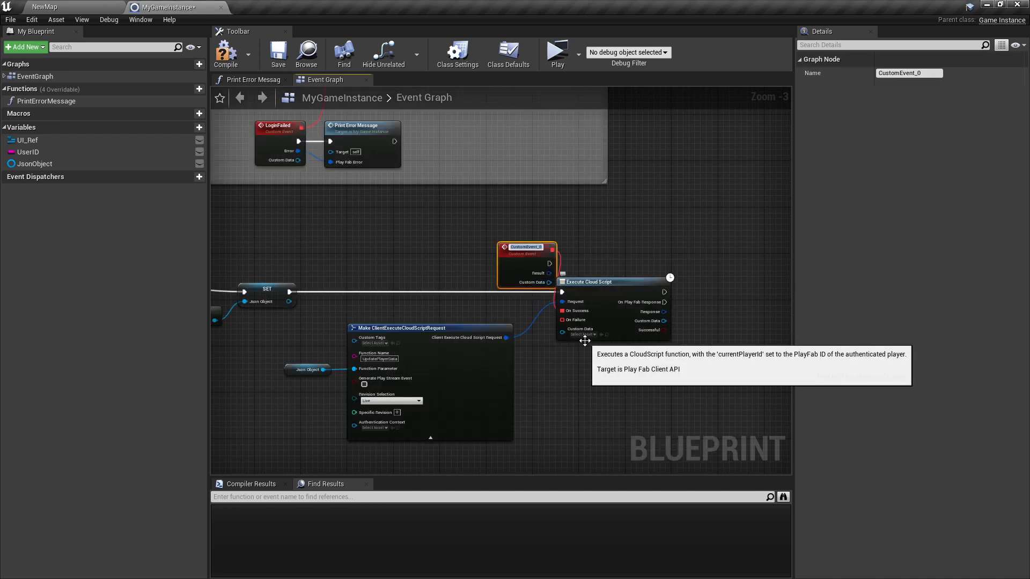
type("SetDataSuccess")
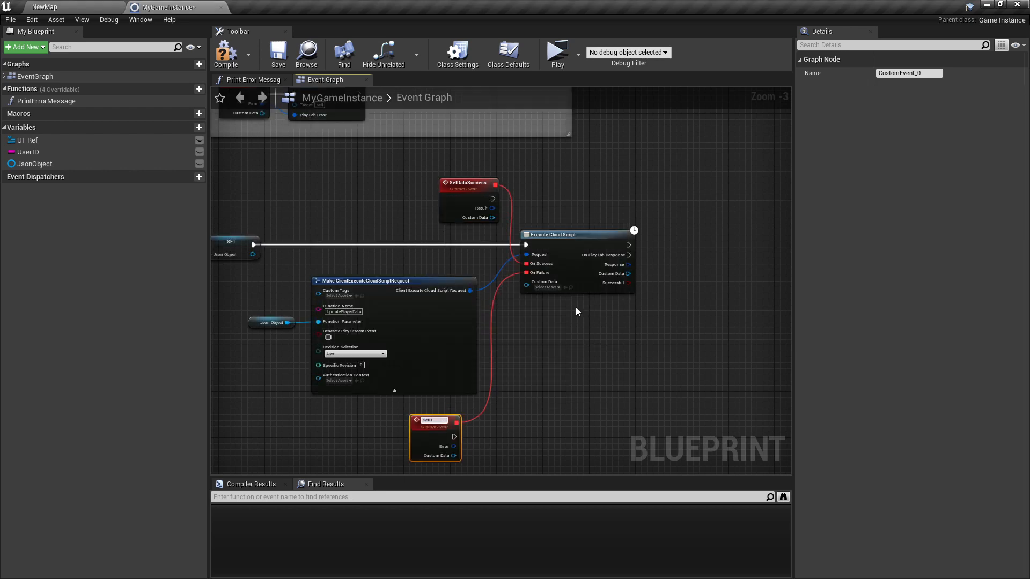
type("SetDataFailed")
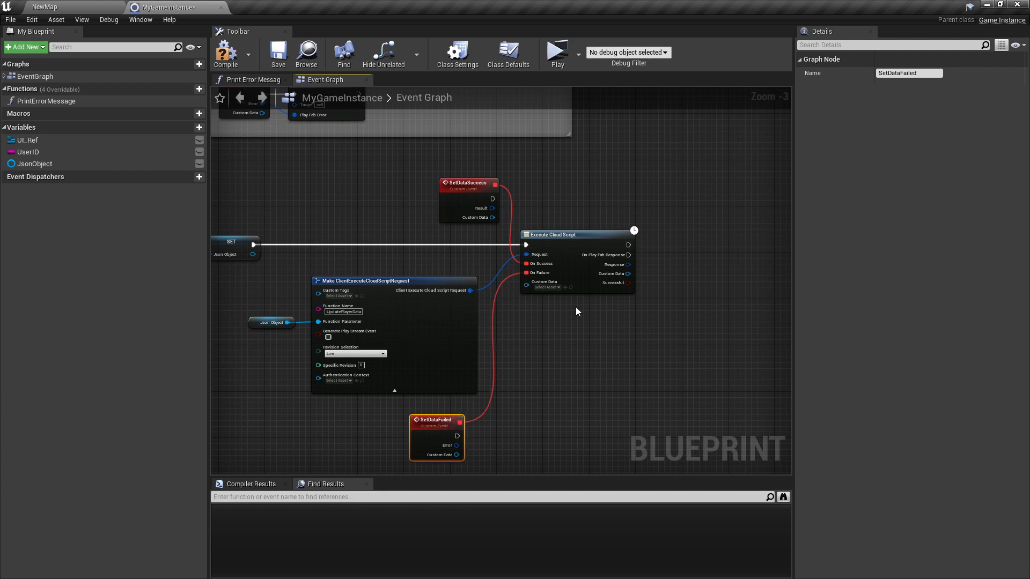
left_click_drag(577, 311, 369, 324)
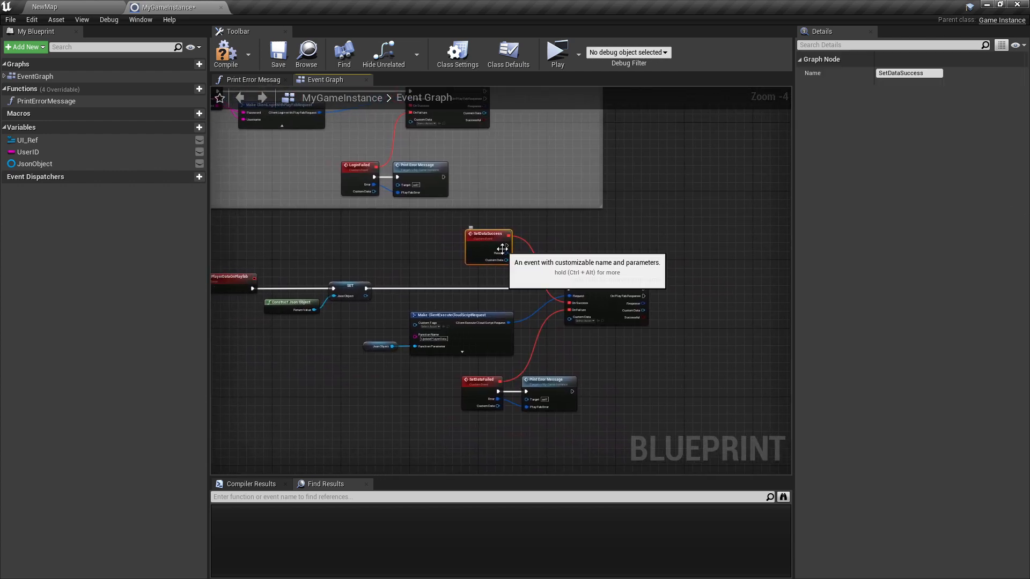
- Print the string Success from the SetDataSuccess event
left_click_drag(505, 245, 553, 238)
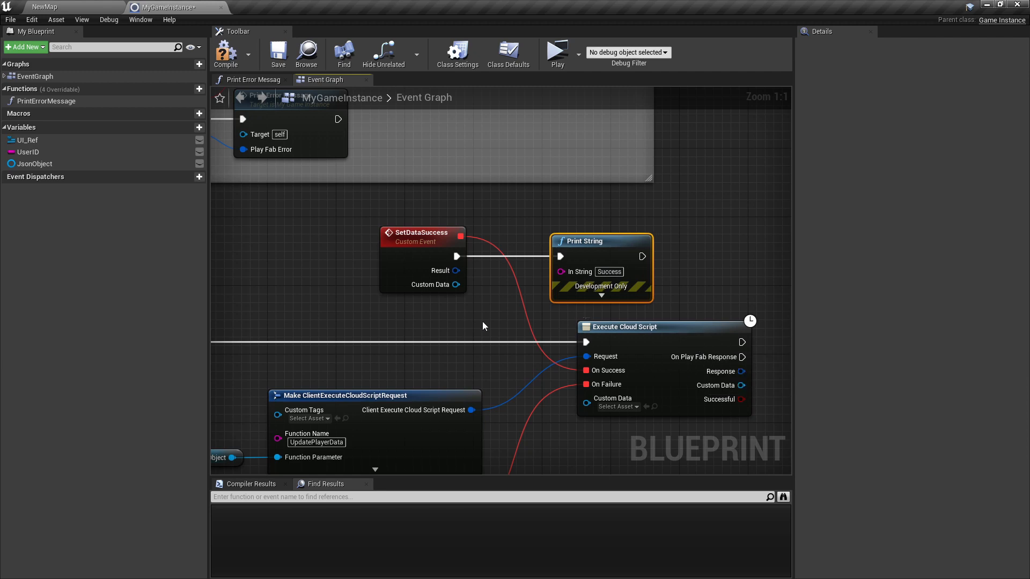
scroll("down", 3)
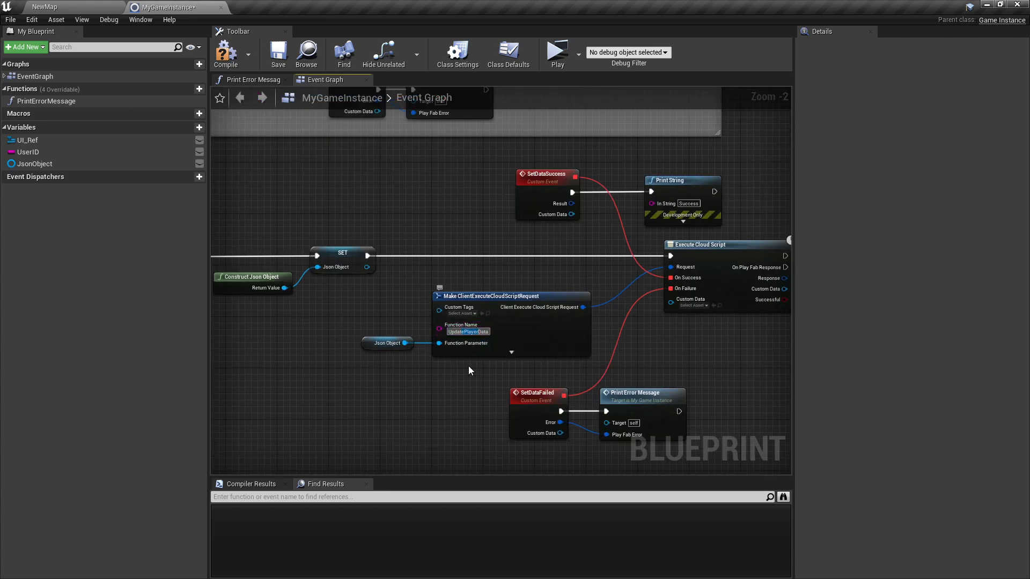
mouse_move(456, 391)
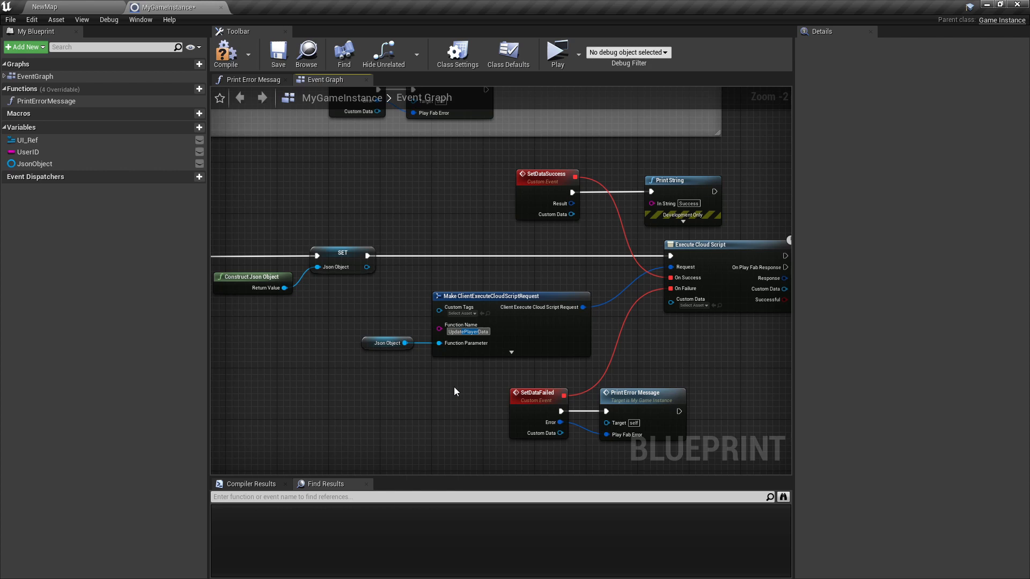
mouse_move(451, 343)
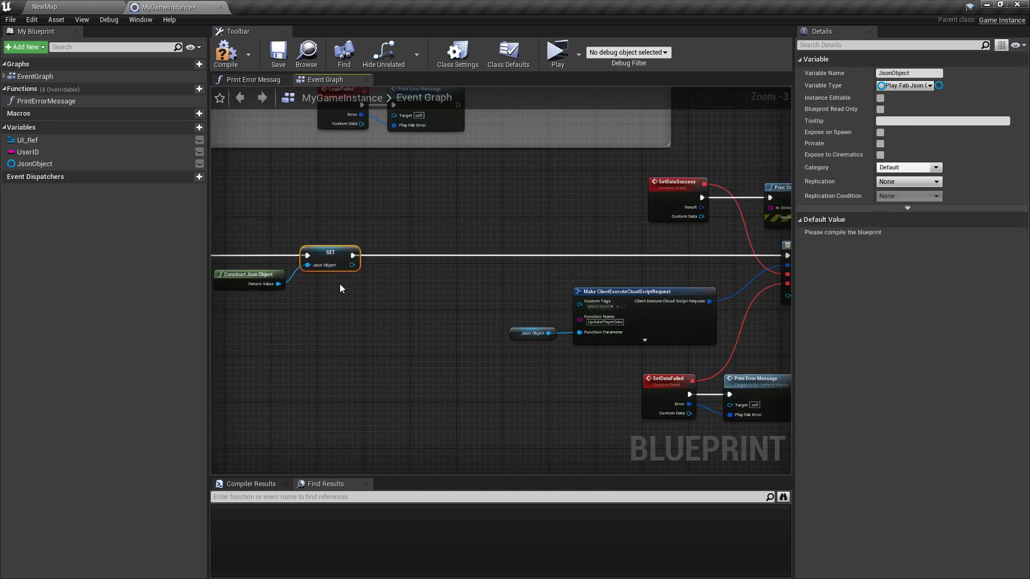
mouse_move(353, 256)
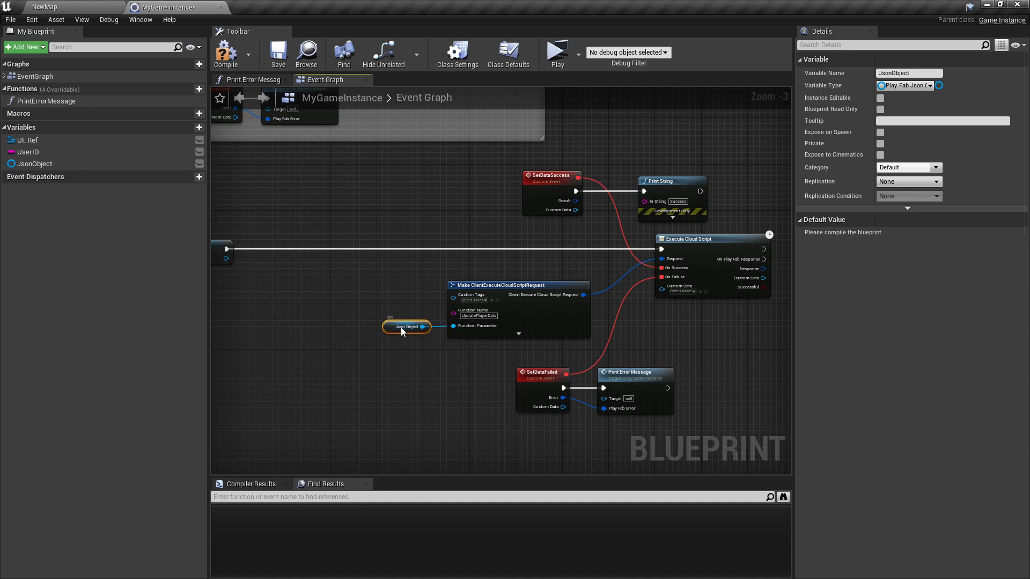
- Reposition the JsonObject getter beside the Make ClientExecuteCloudScriptRequest node
left_click_drag(405, 326, 430, 321)
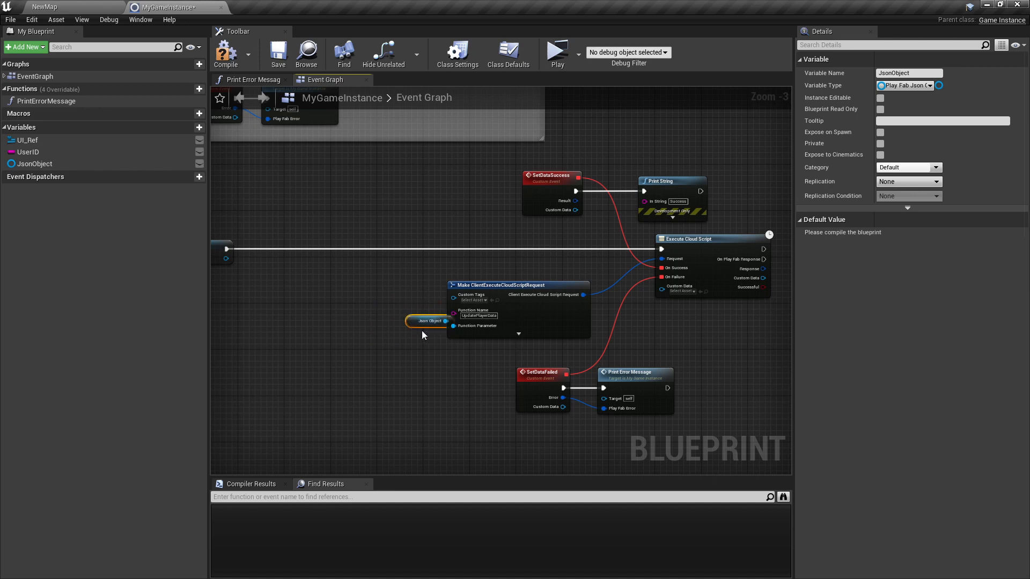
left_click_drag(429, 321, 399, 333)
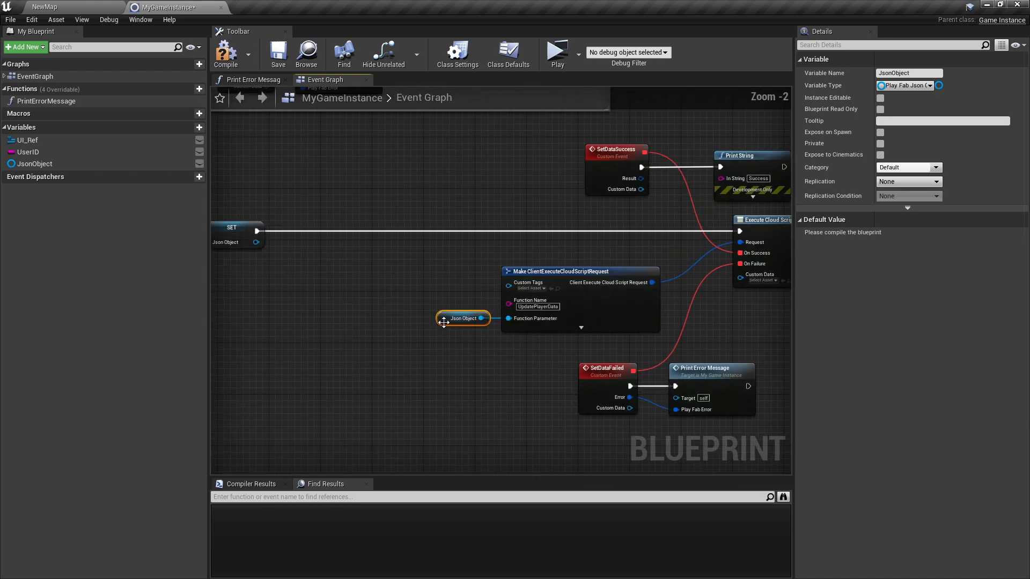
mouse_move(422, 295)
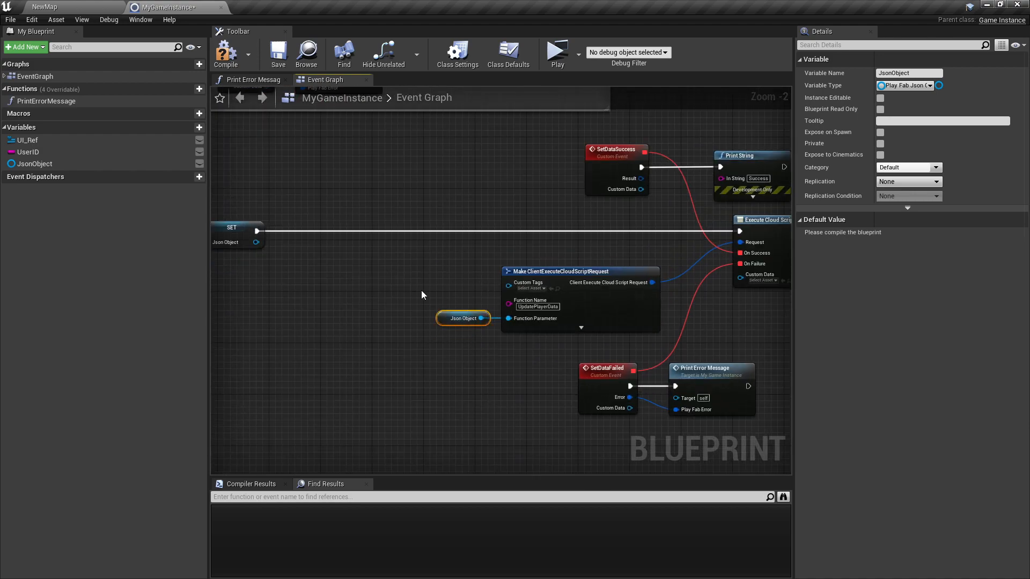
mouse_move(20, 180)
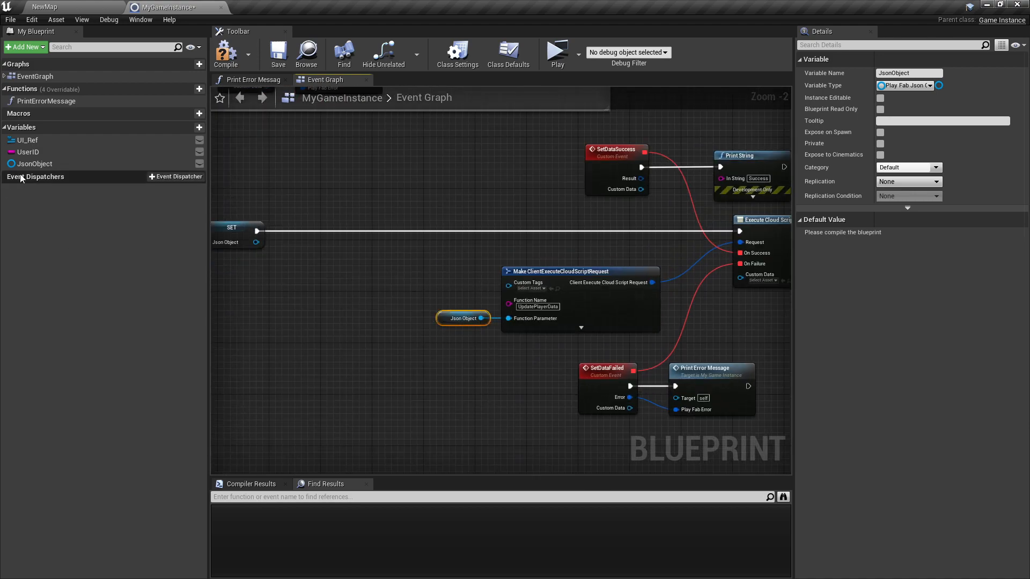
mouse_move(33, 168)
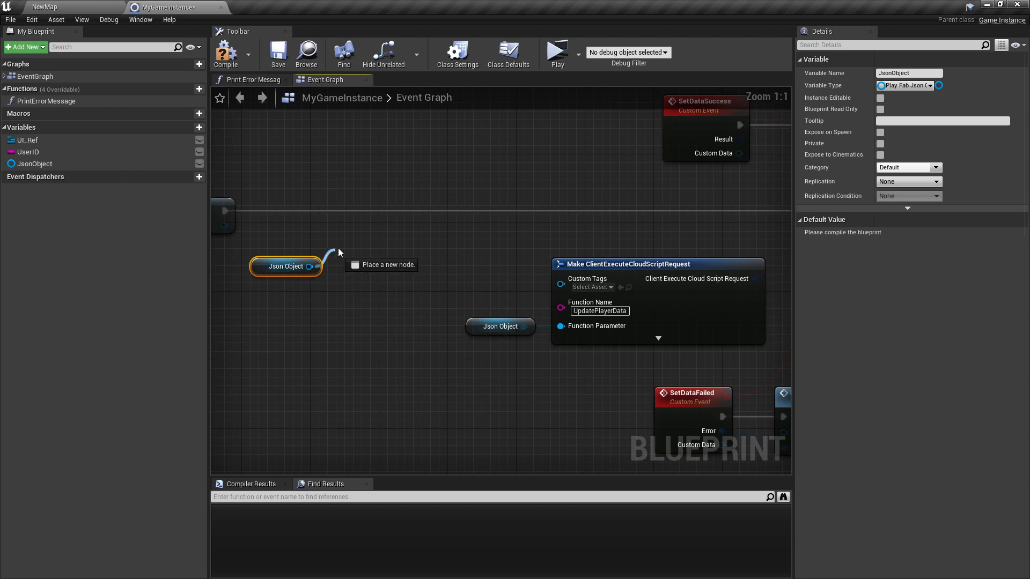
- Add a Set Field node on JsonObject after the SET step with Field Name Jumps
type("set field")
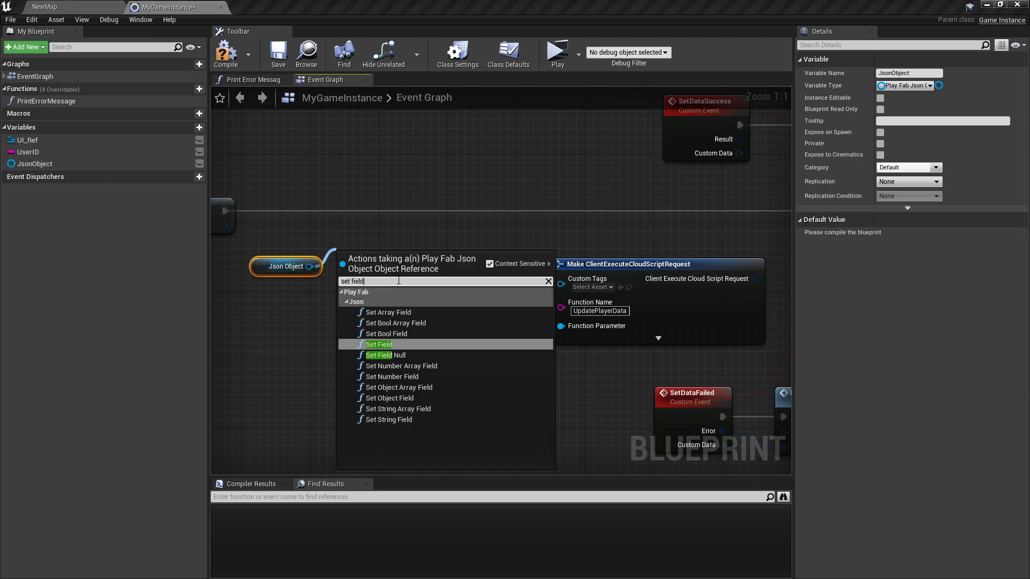
left_click(378, 344)
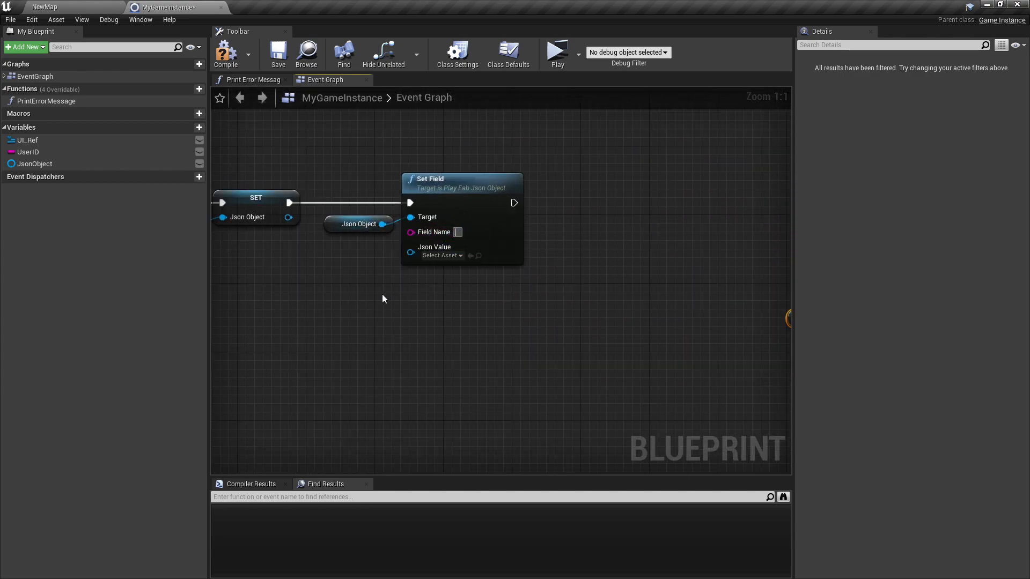
type("Jumps")
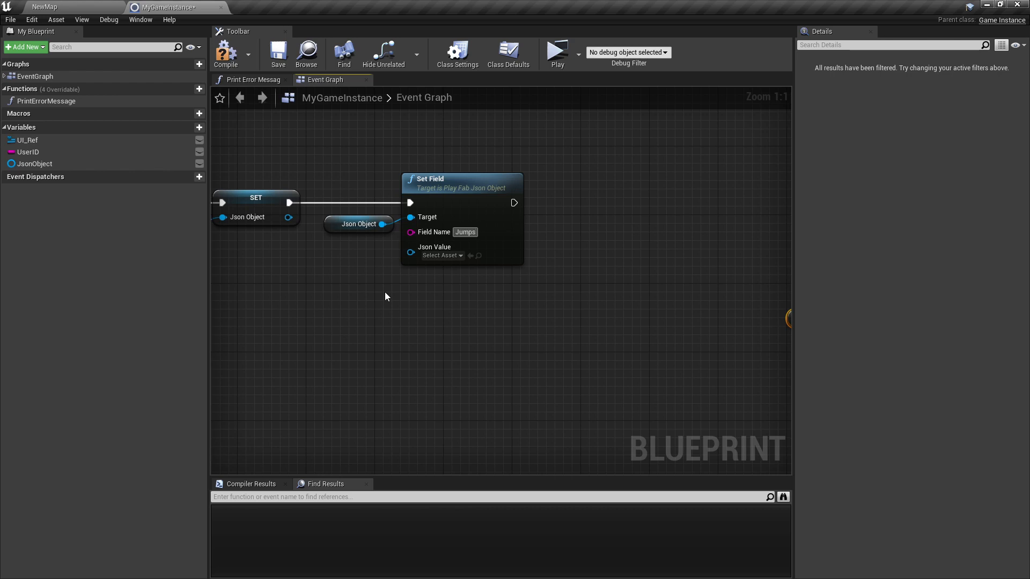
left_click_drag(385, 296, 447, 288)
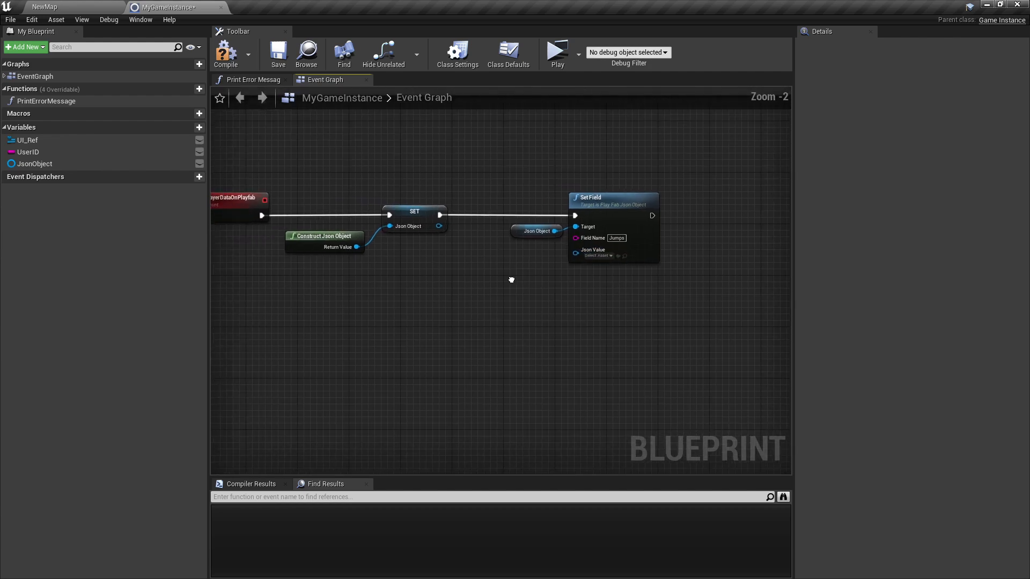
- Feed Json Value from a Construct Json String Value wired to a new event input named Jumps
left_click_drag(575, 262, 523, 289)
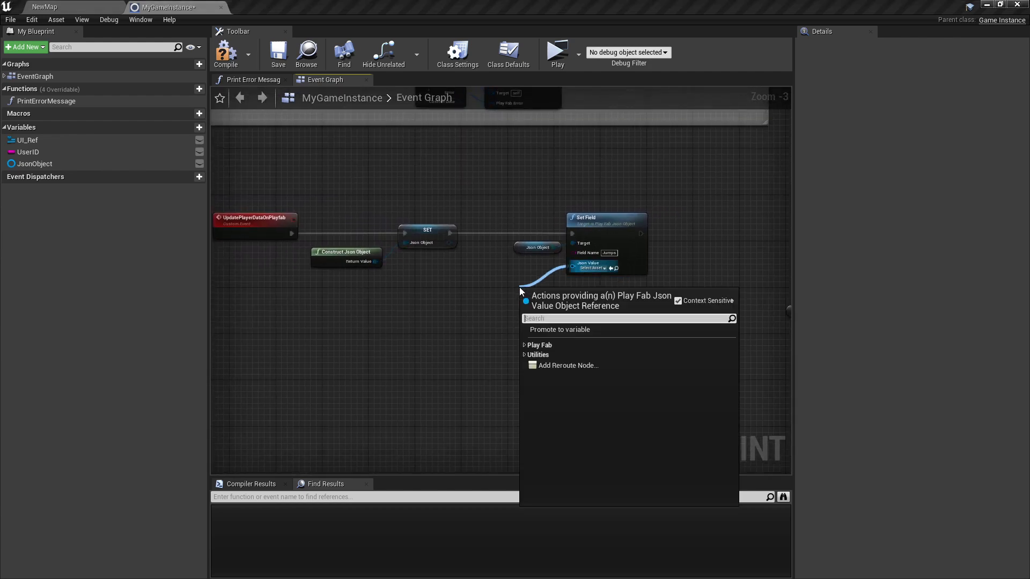
type("constru")
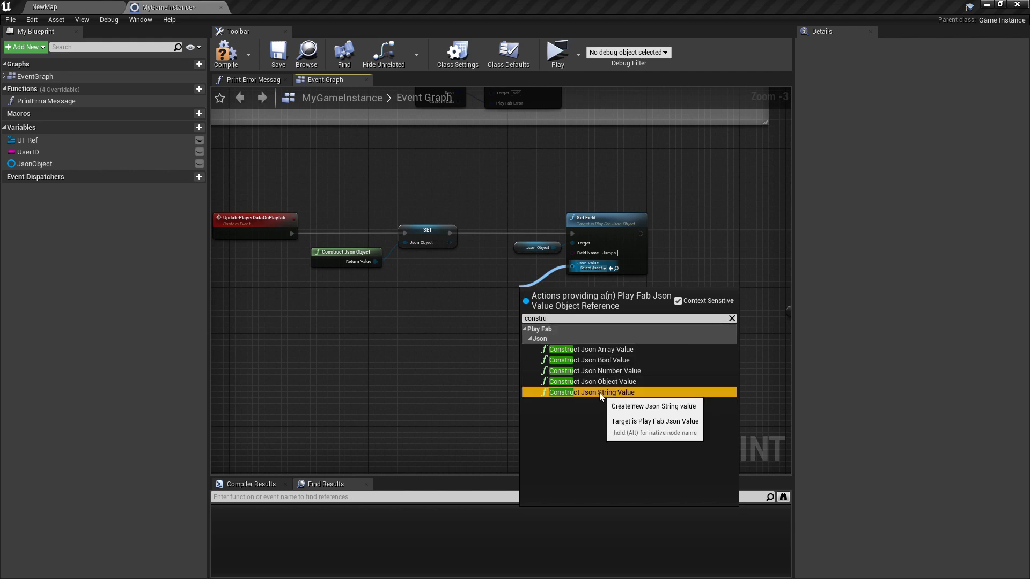
left_click(591, 393)
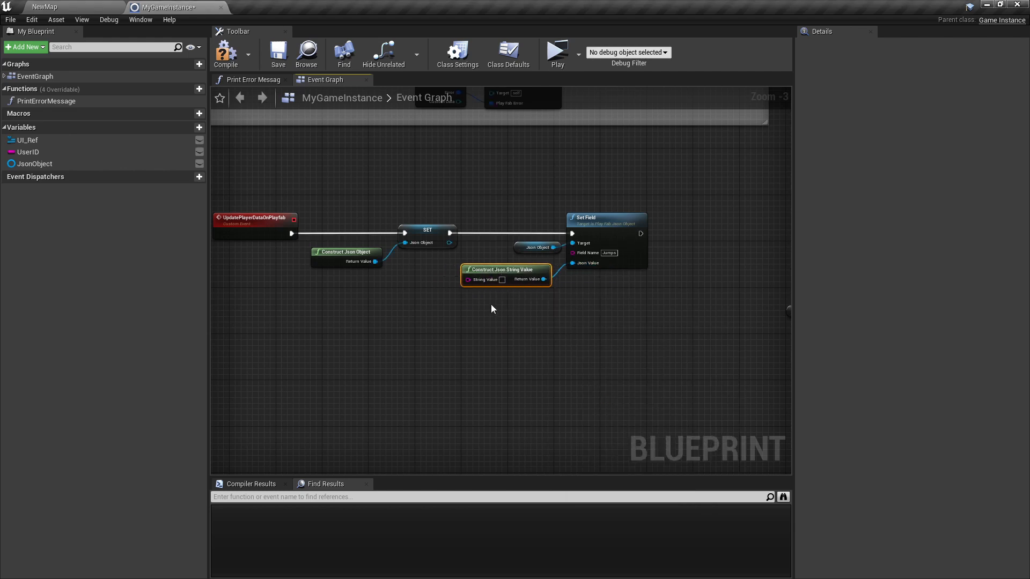
mouse_move(468, 279)
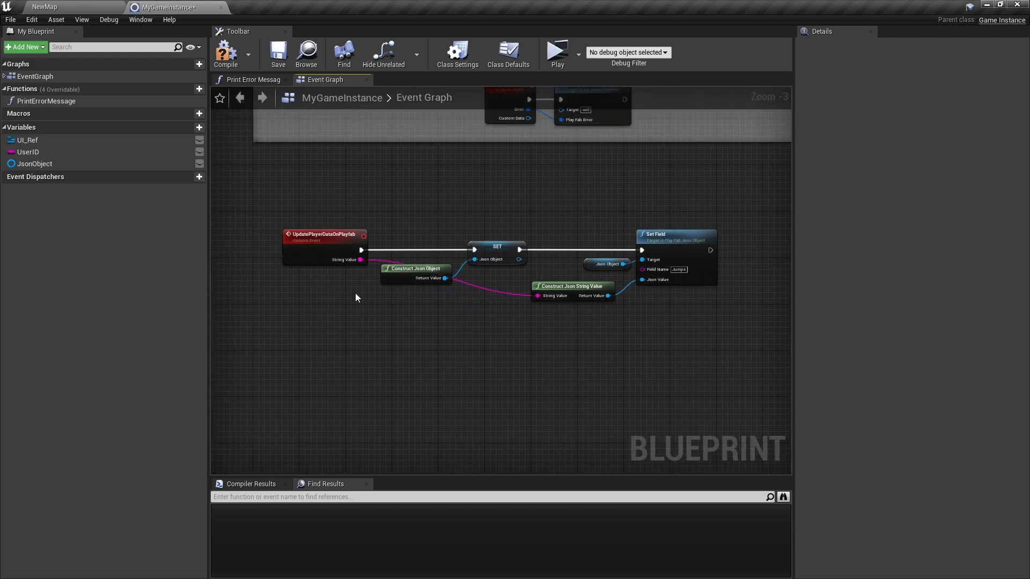
left_click(324, 233)
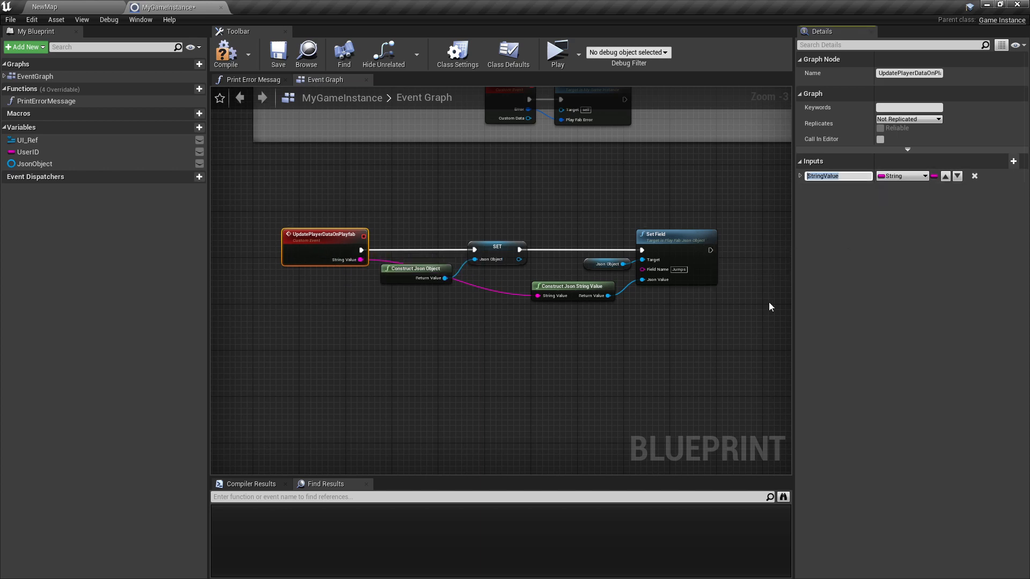
type("Jumps")
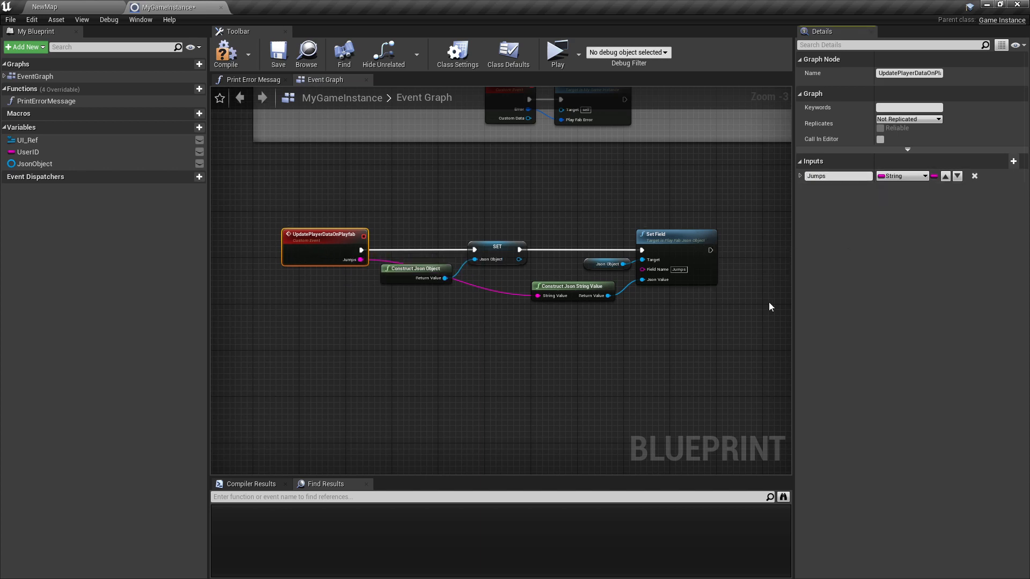
mouse_move(430, 272)
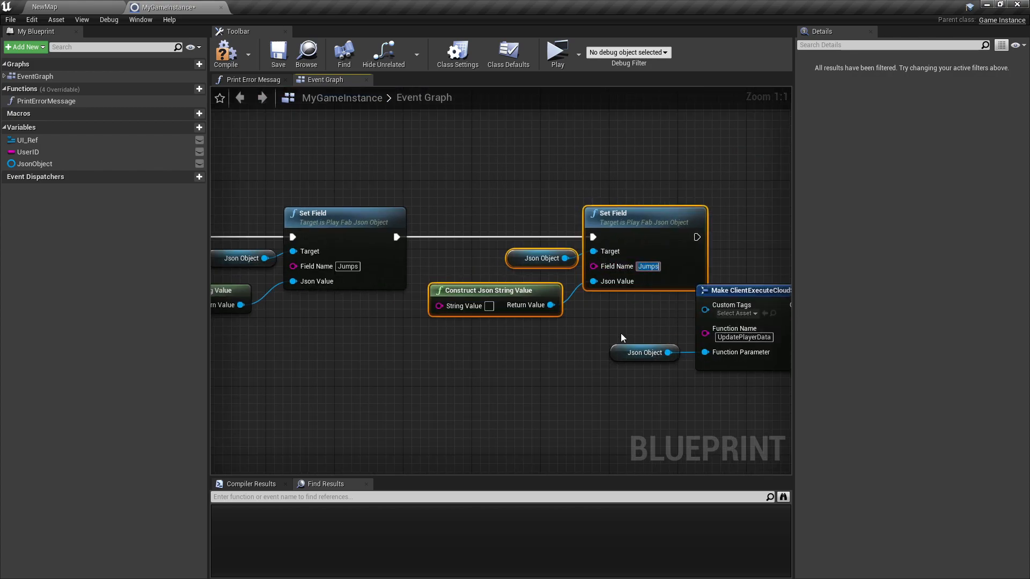
- Name the second field Shots and wire it from a new Shots input on the custom event
type("Shots")
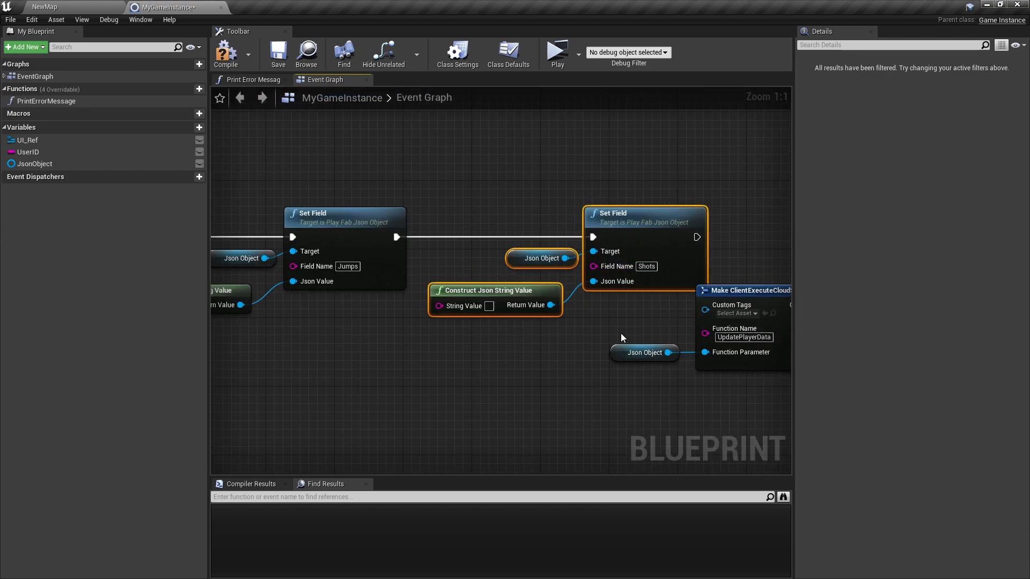
scroll("down", 3)
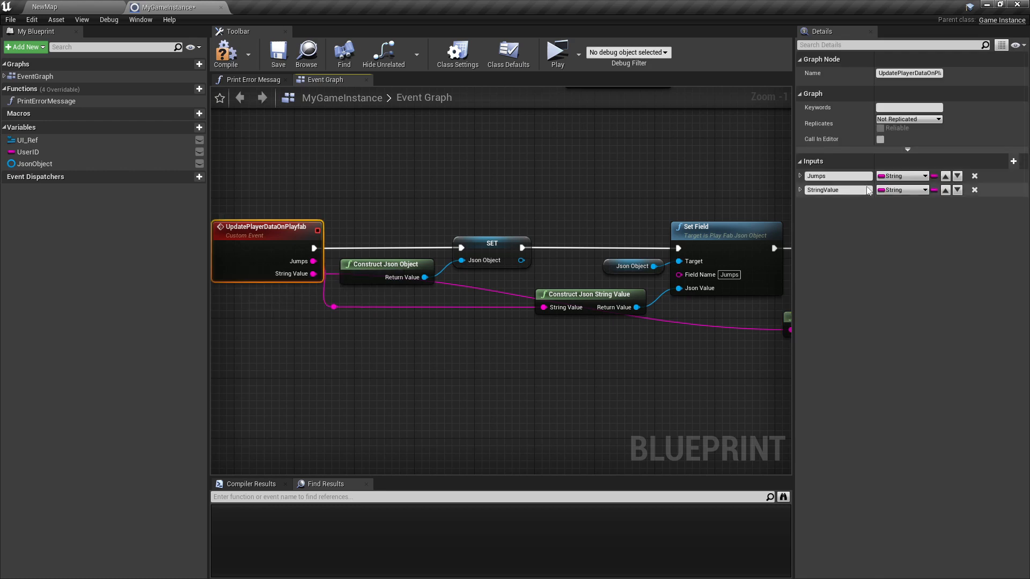
type("Shots")
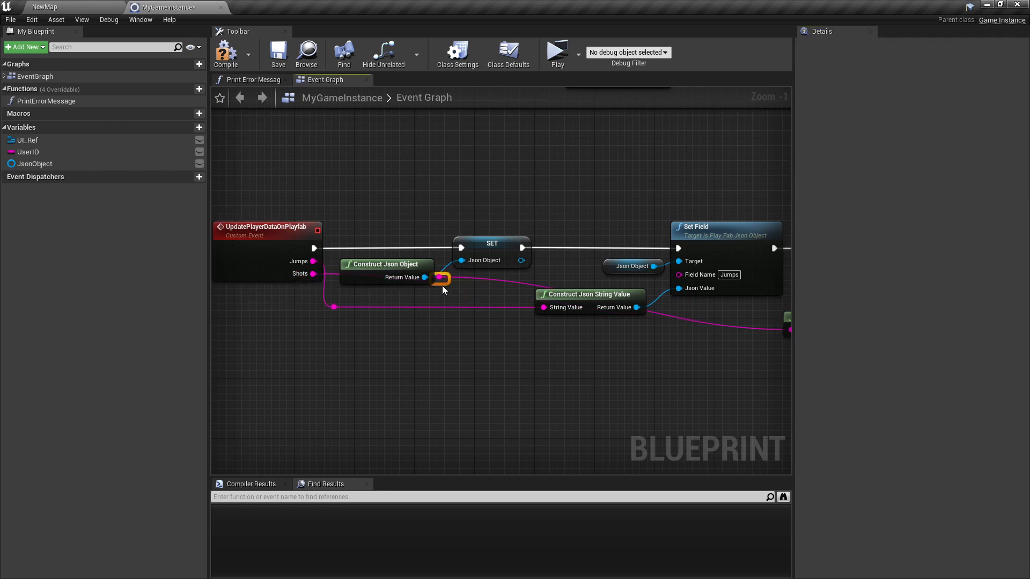
scroll("down", 3)
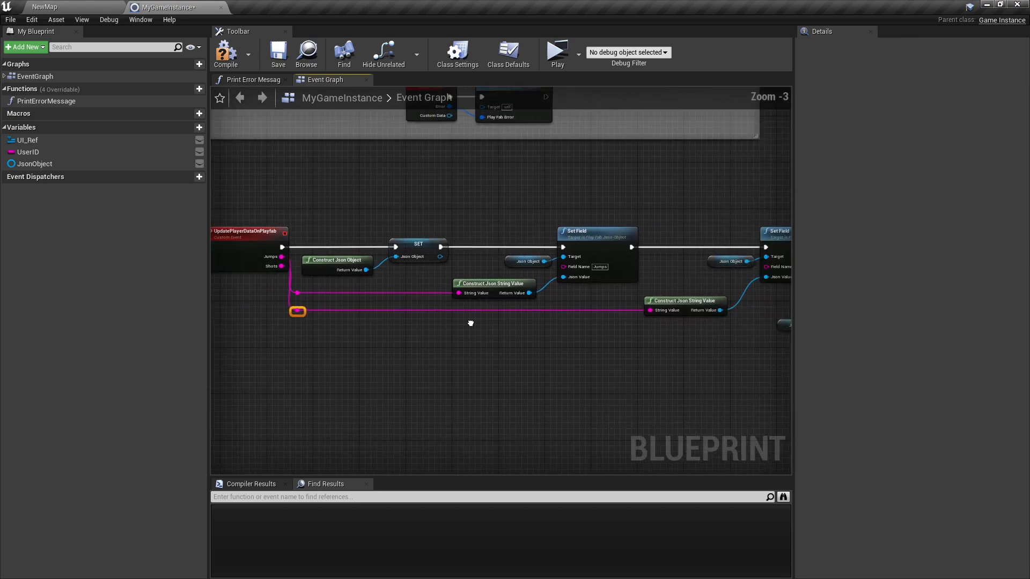
scroll("down", 3)
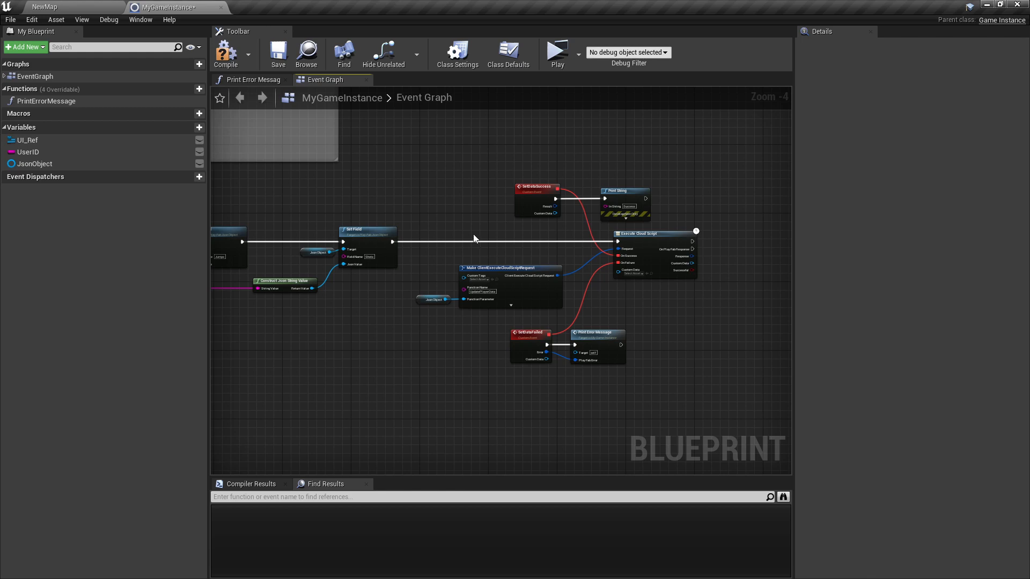
- Group the UpdatePlayerDataOnPlayfab node chain inside a comment box
scroll("down", 3)
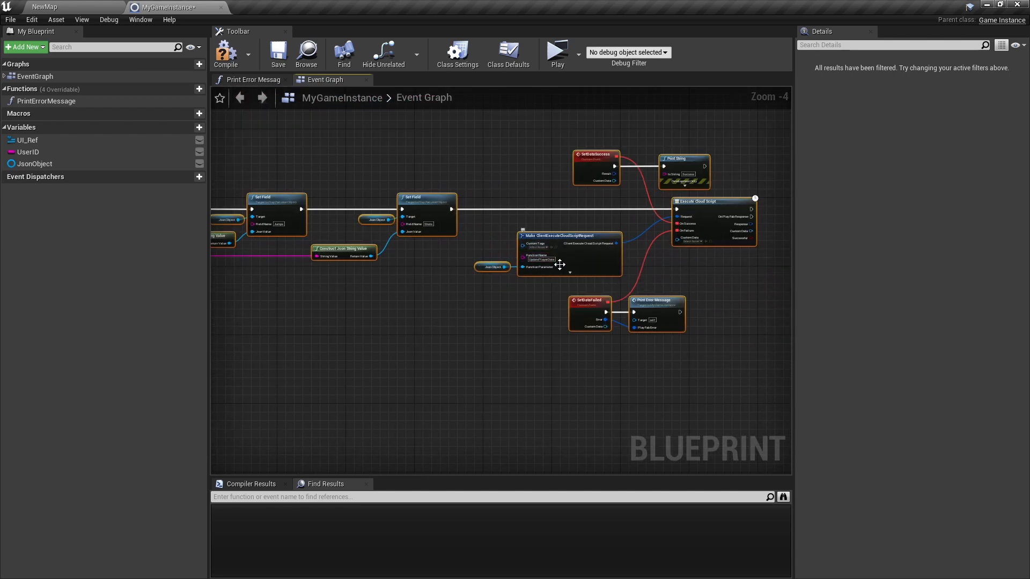
scroll("down", 3)
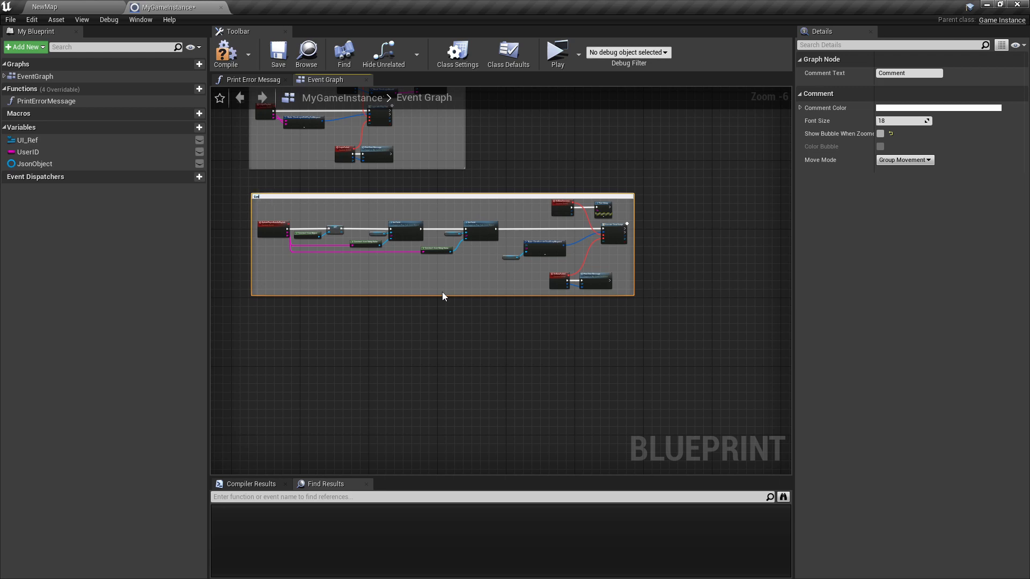
- Label the comment box 'Set' and return to the NewMap level editor
type("Set")
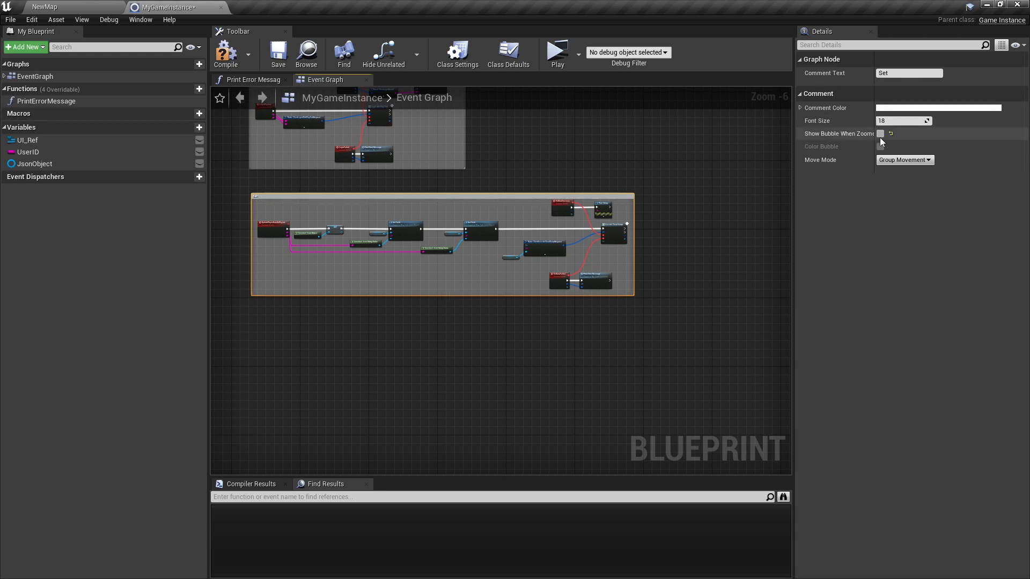
left_click(879, 133)
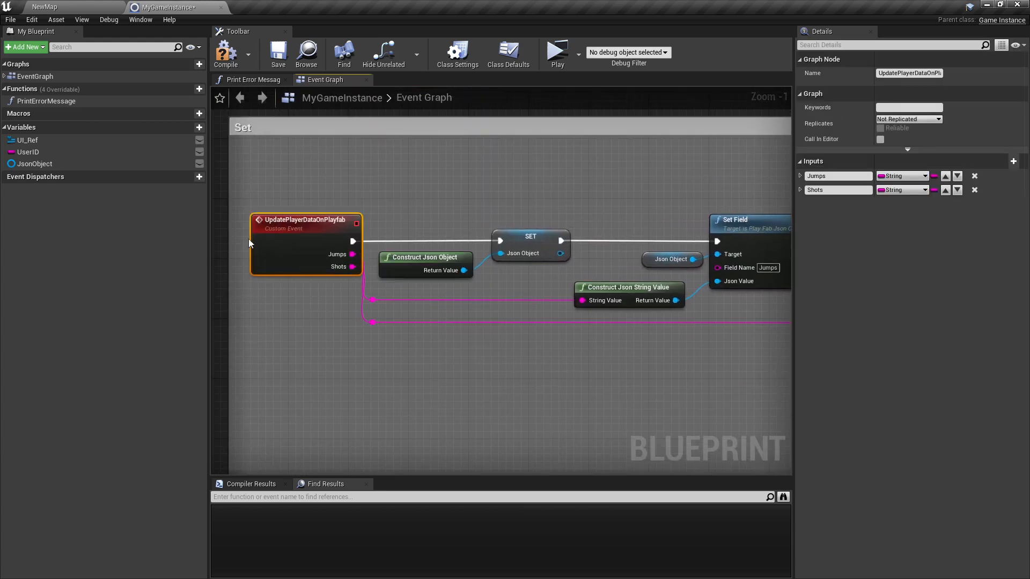
mouse_move(271, 219)
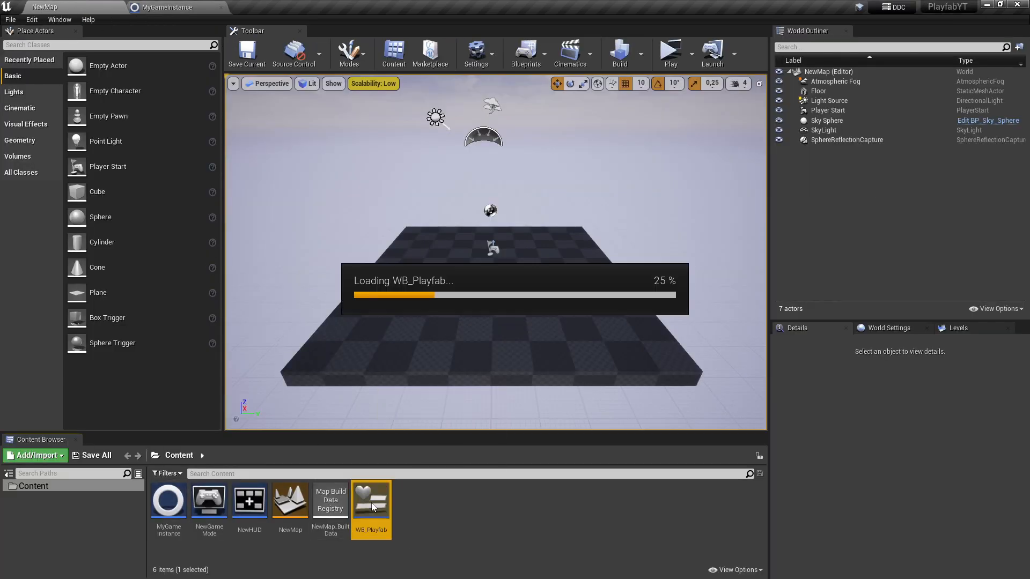
- Open WB_Playfab's graph with a game instance reference beside On Clicked (Button_122)
double_click(371, 499)
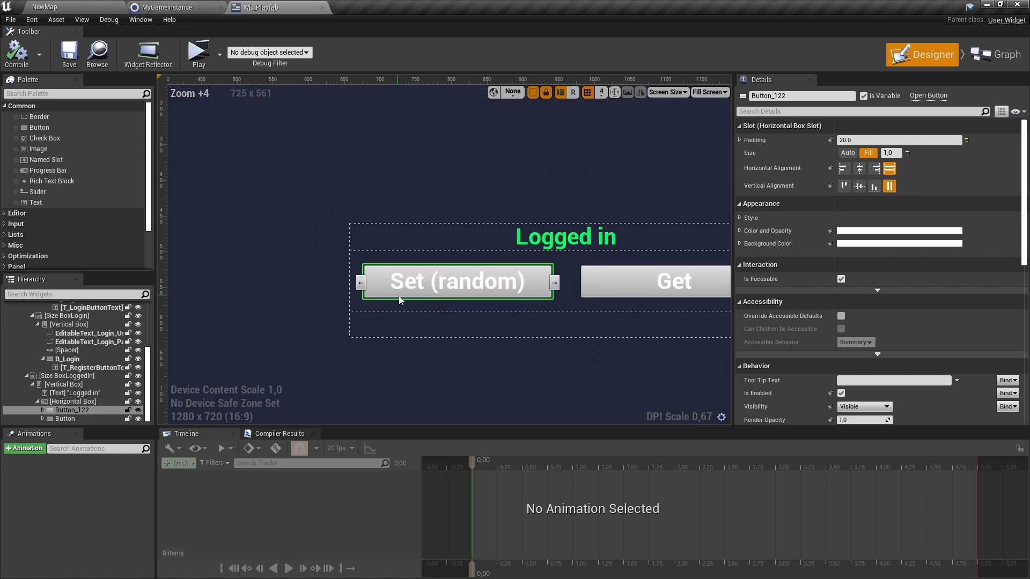
scroll("down", 3)
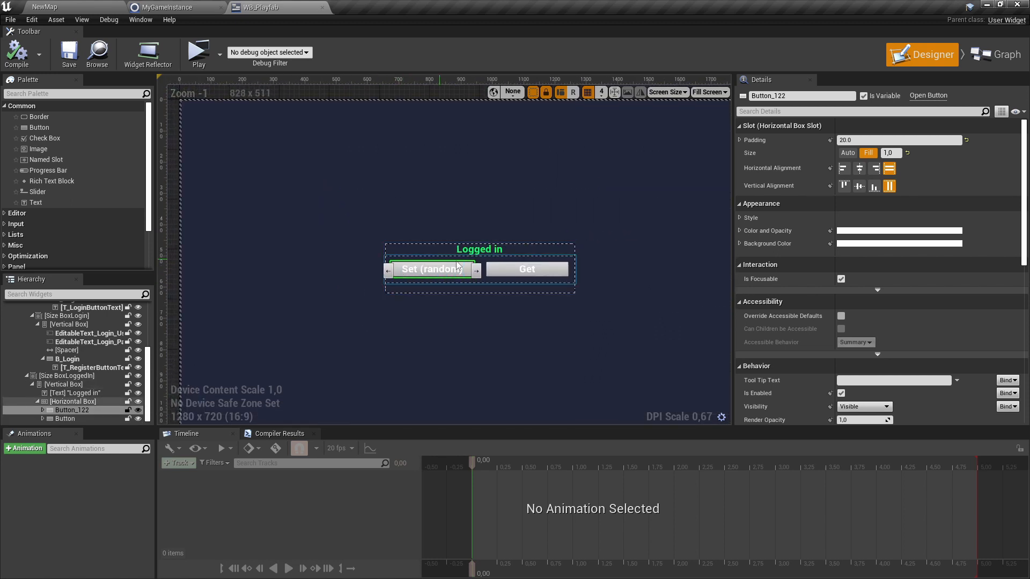
scroll("down", 3)
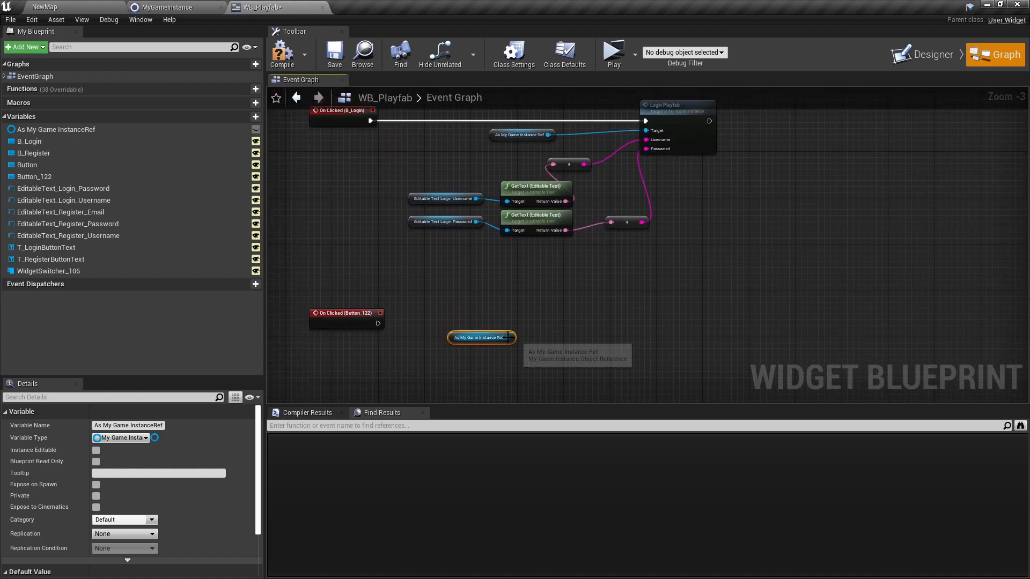
- Call Update Player Data on Playfab from Button_122's click via the game instance reference
left_click_drag(514, 337, 561, 319)
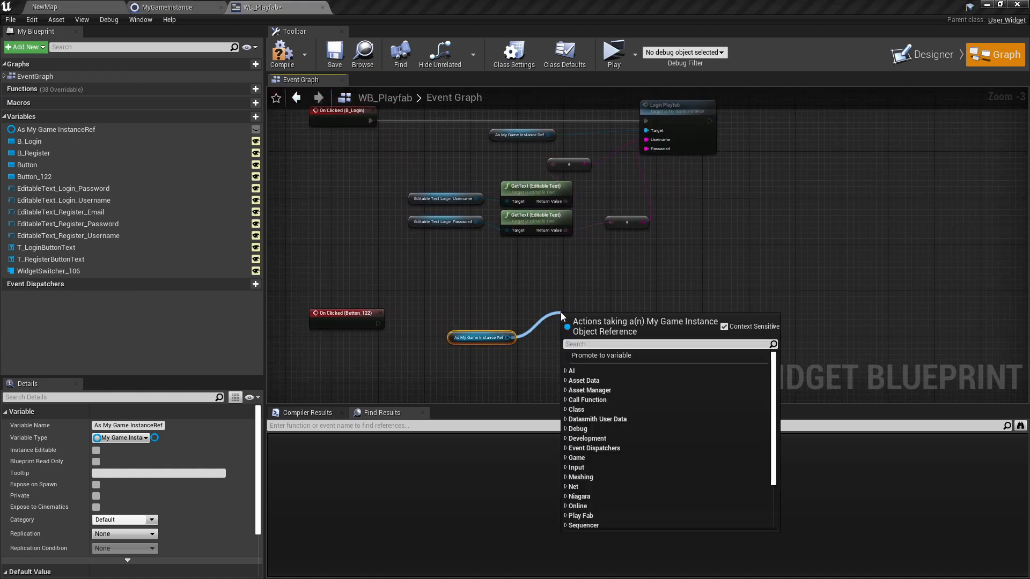
type("updatepl")
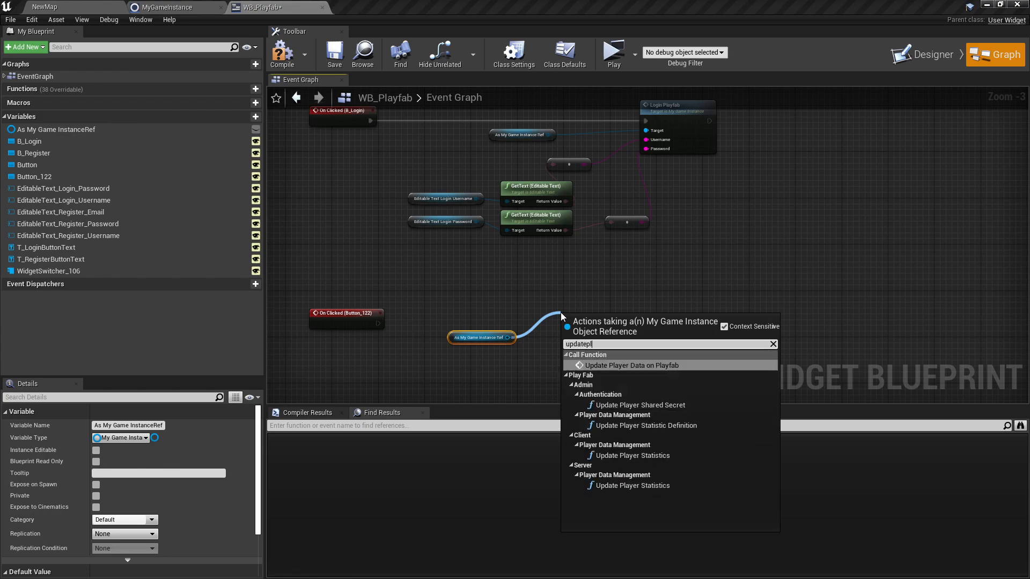
left_click(633, 364)
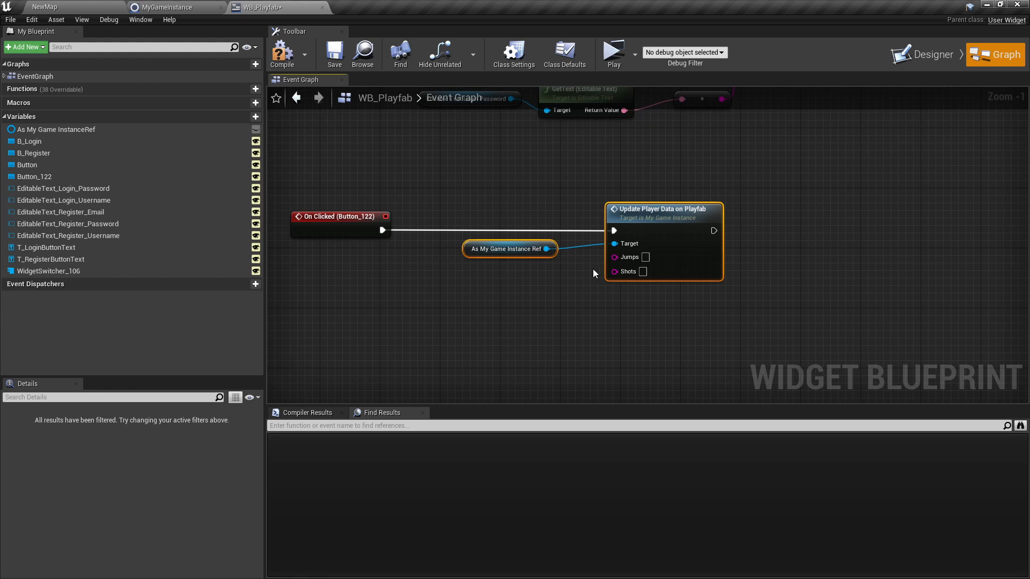
mouse_move(414, 298)
type("random inte")
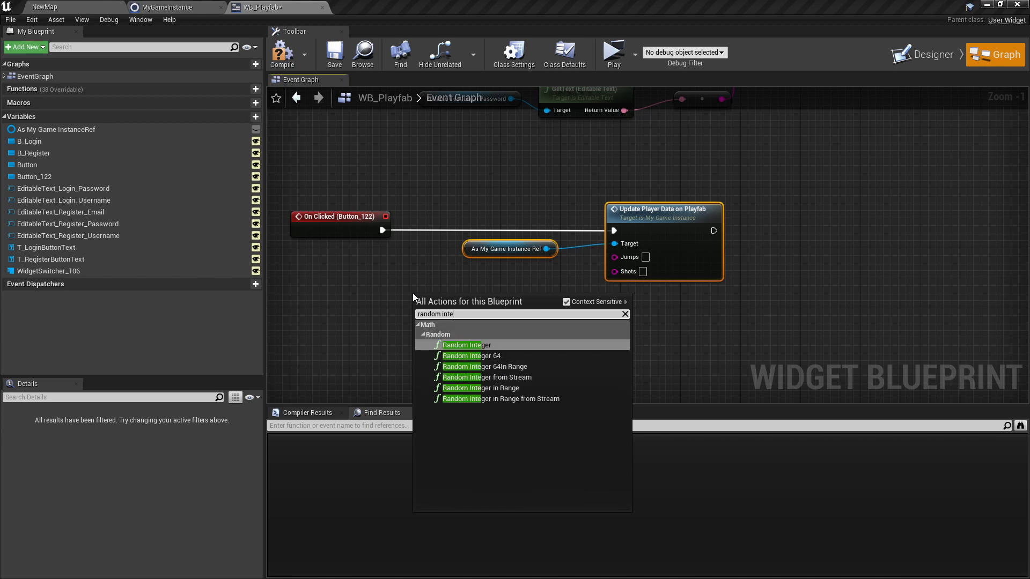
- Feed a Random Integer in Range 1–100 into Jumps and set Shots to 8
left_click(480, 388)
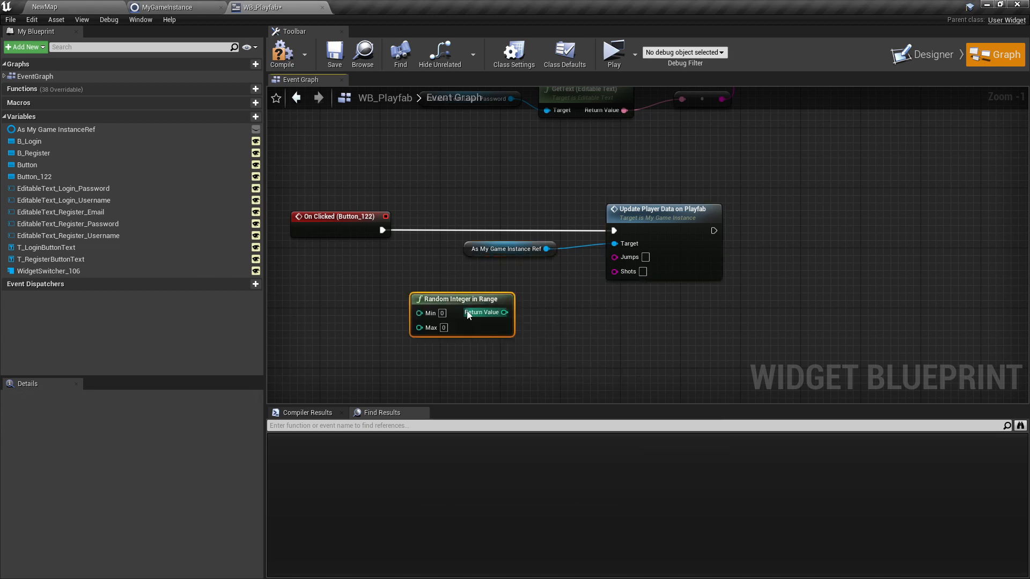
left_click_drag(461, 299, 446, 292)
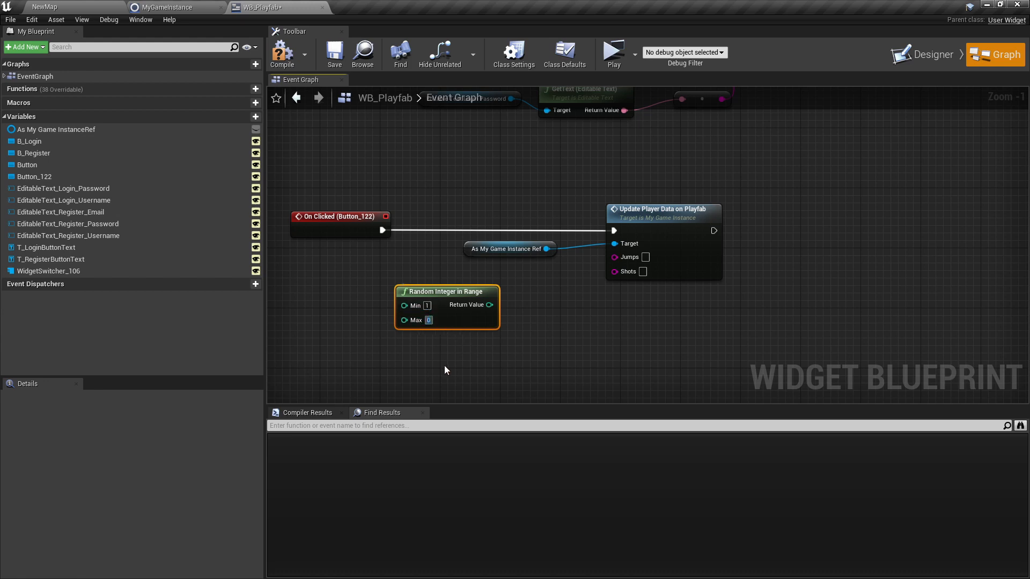
type("100")
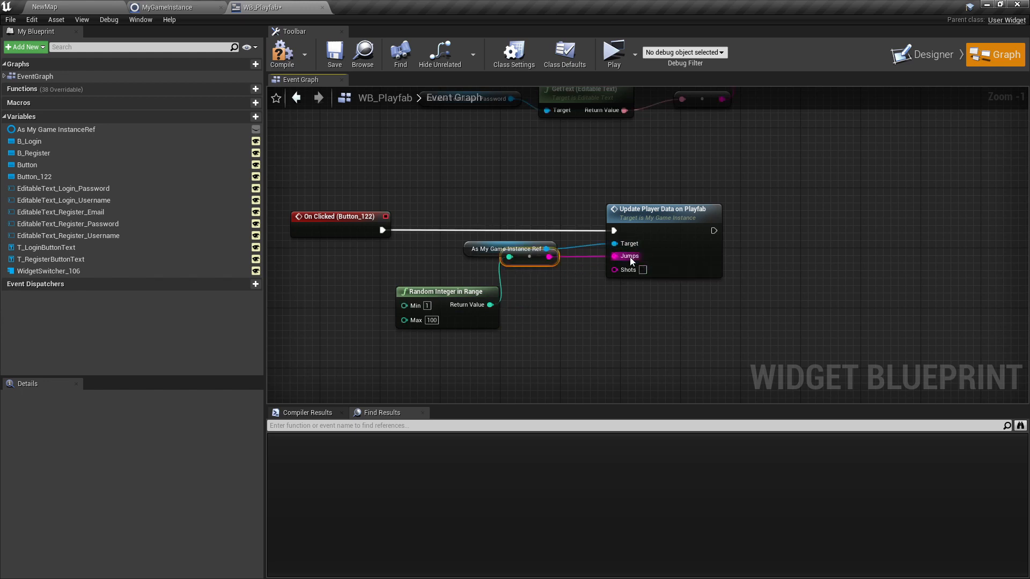
left_click_drag(445, 291, 439, 276)
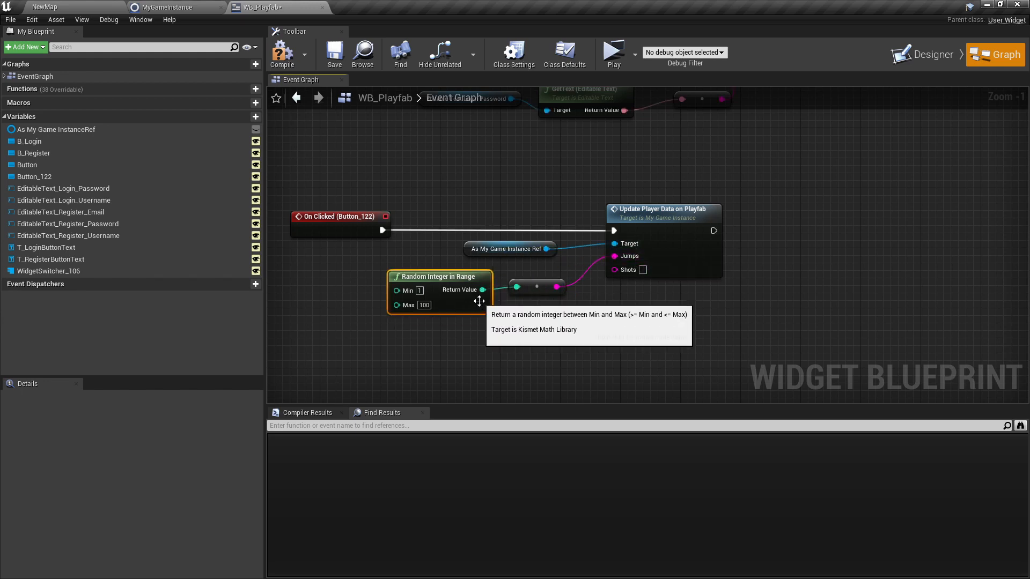
mouse_move(601, 316)
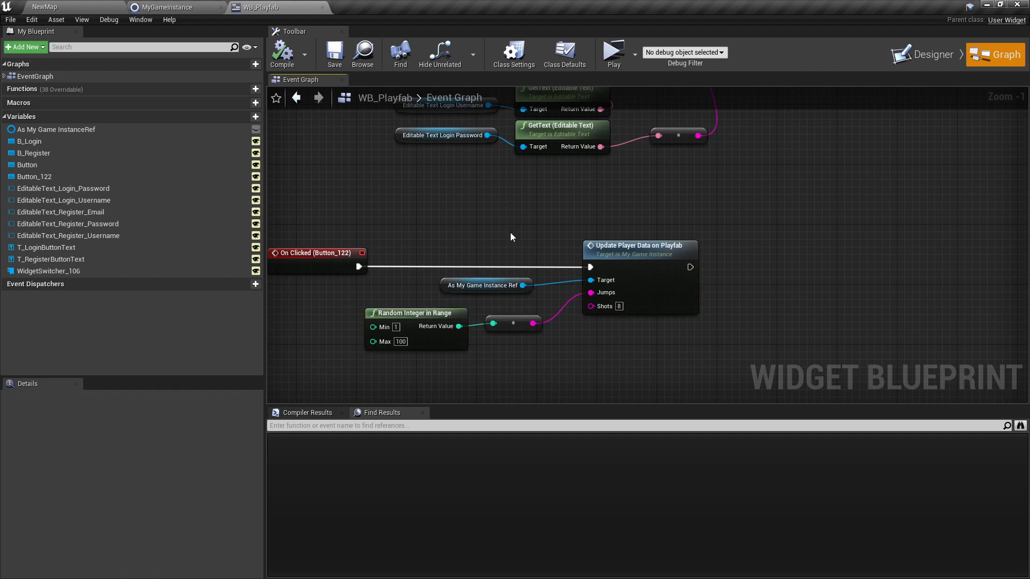
mouse_move(612, 53)
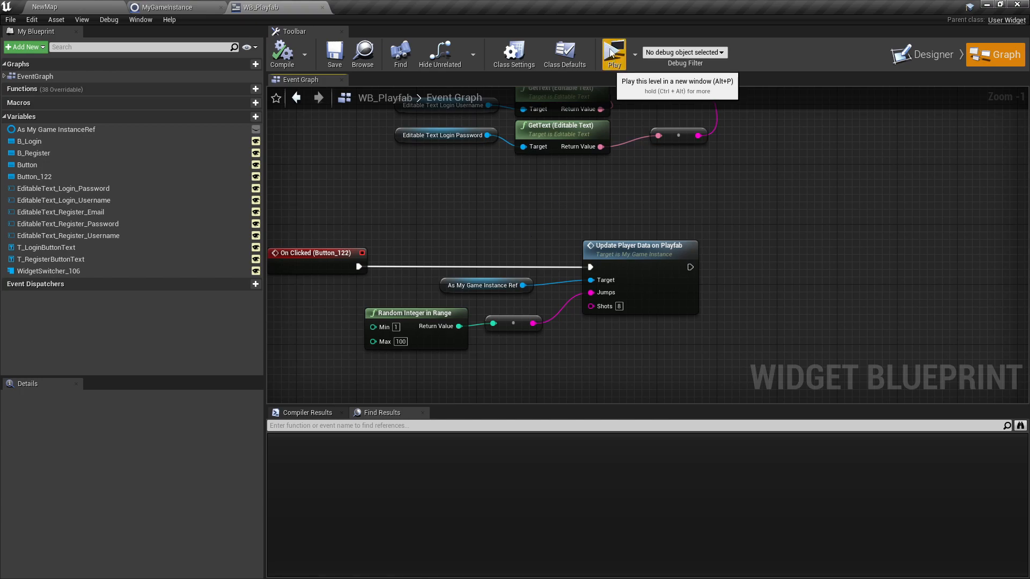
- Play the level, log in, and send random Jumps and fixed Shots with the Set button
left_click(614, 52)
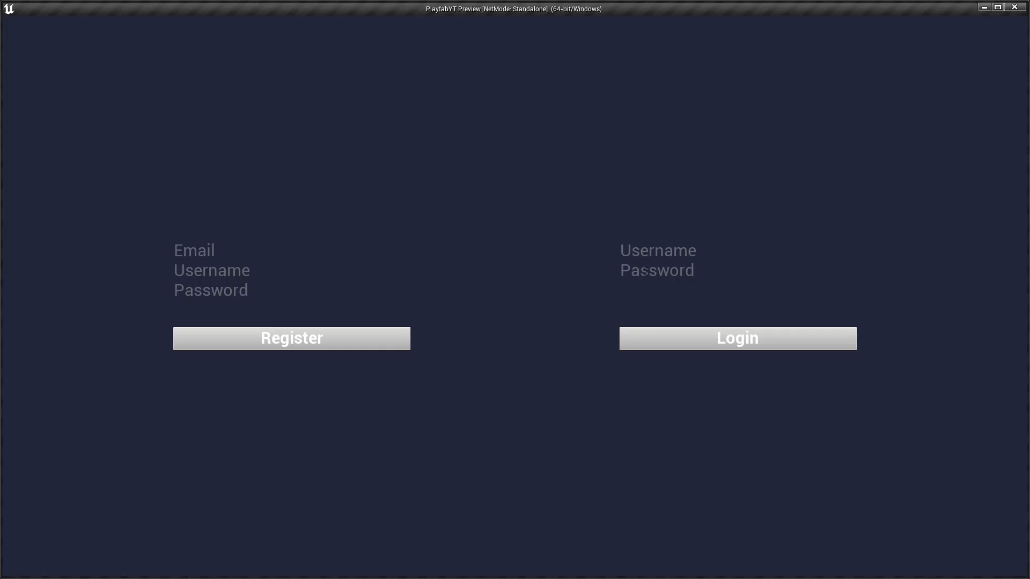
type("sha")
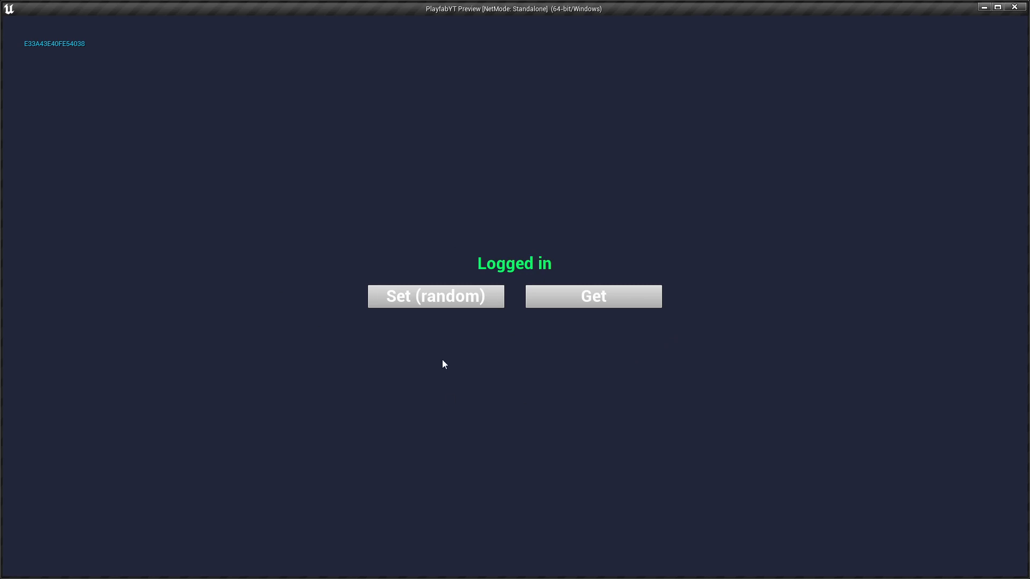
left_click(445, 296)
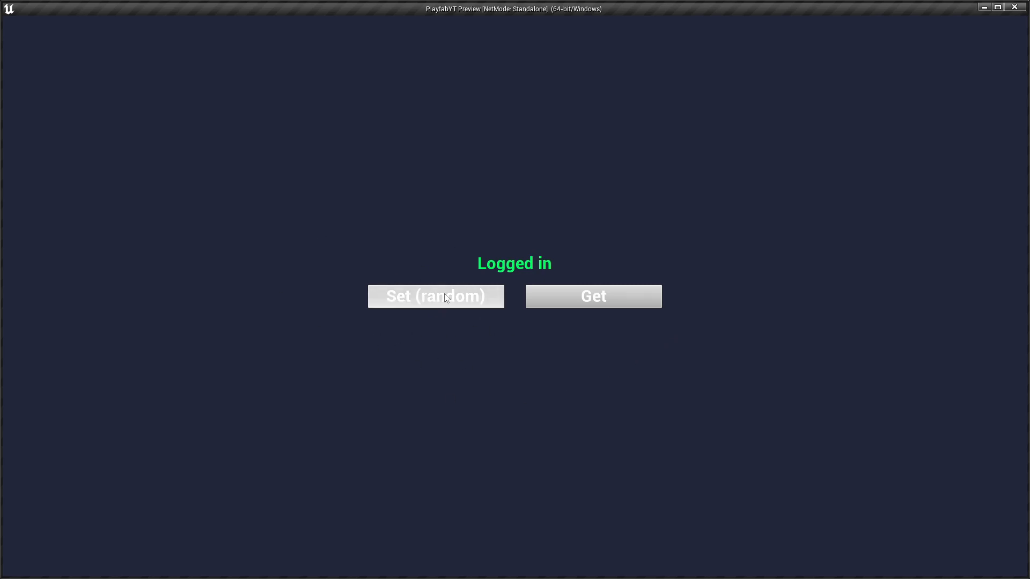
left_click(435, 296)
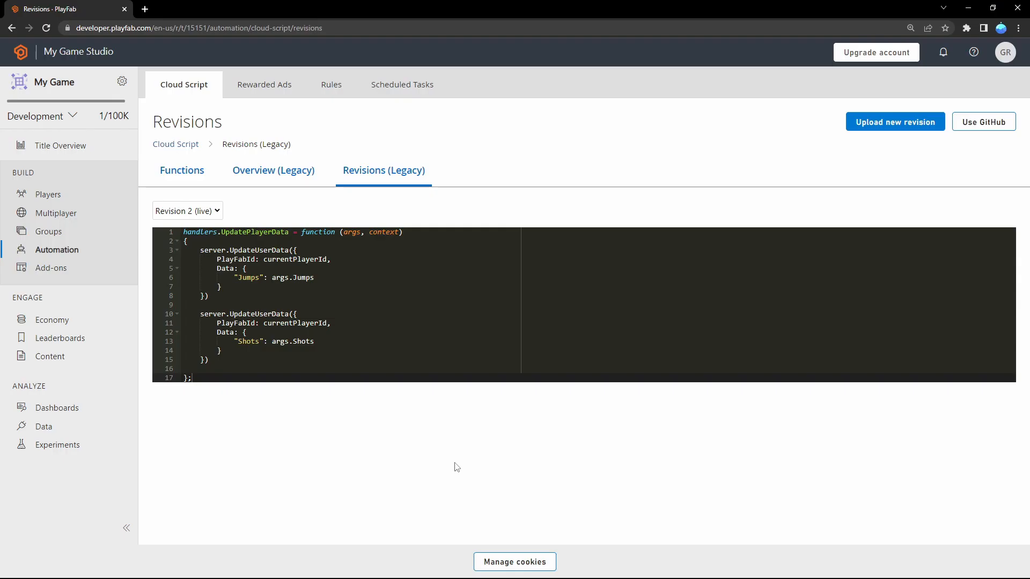
mouse_move(47, 194)
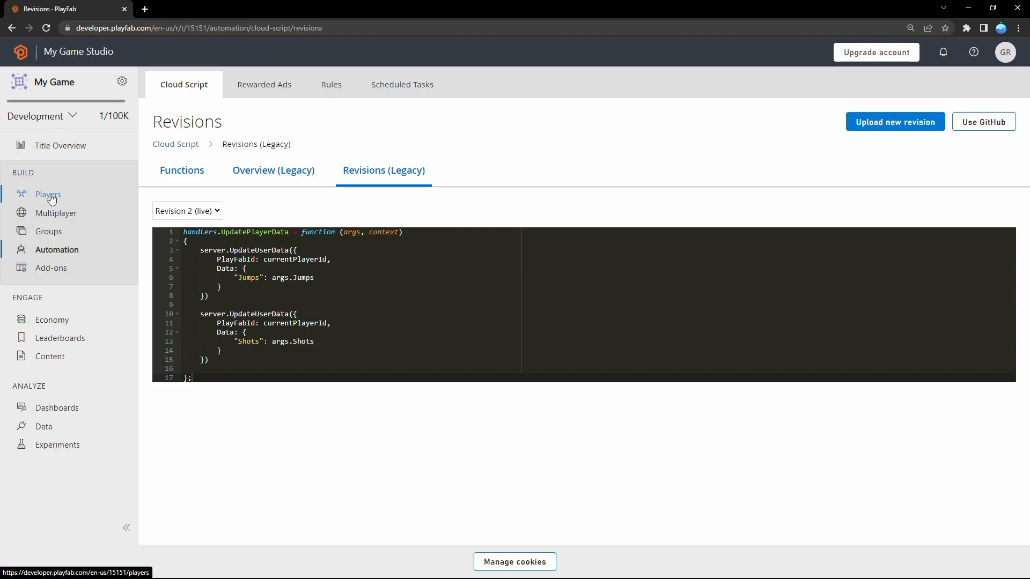
- Open the only player's Player Data (Title), showing Jumps 36 and Shots 8
left_click(47, 194)
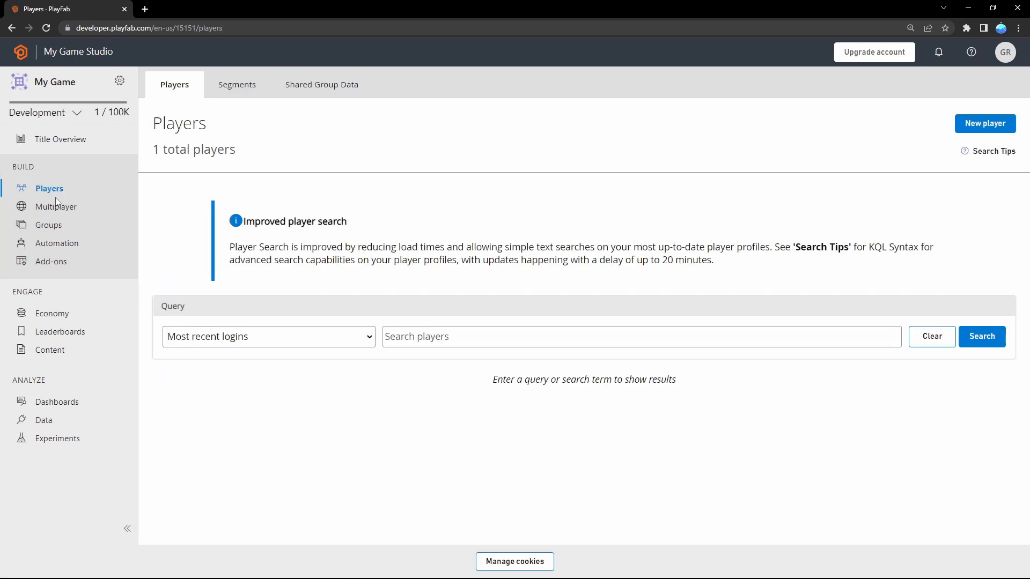
left_click(981, 336)
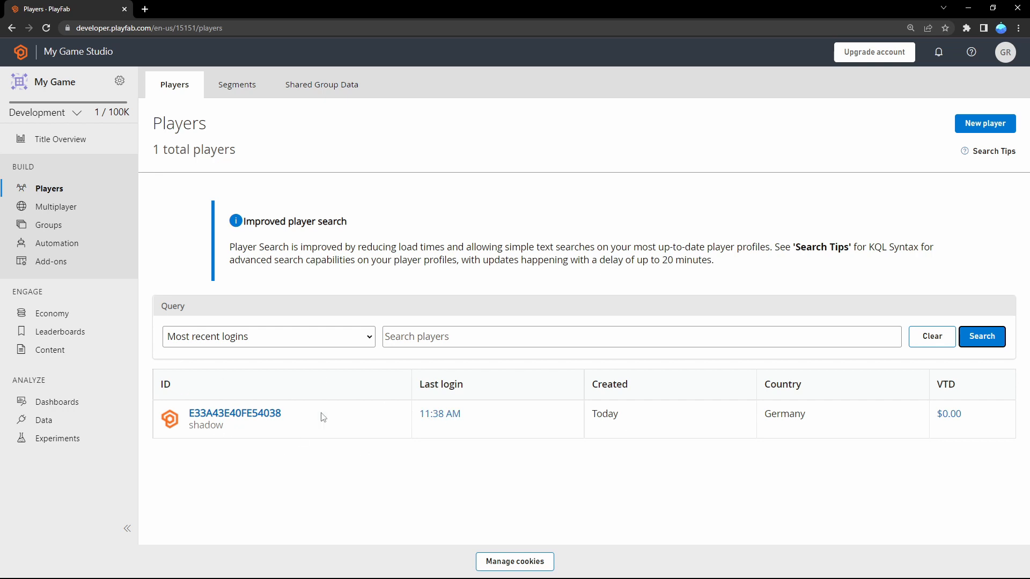
left_click(234, 414)
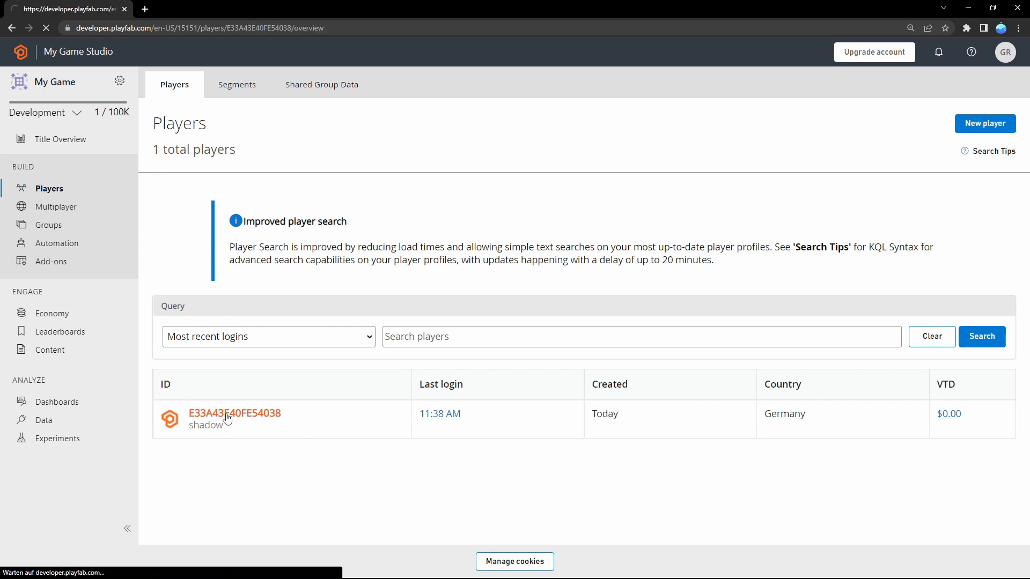
left_click(234, 413)
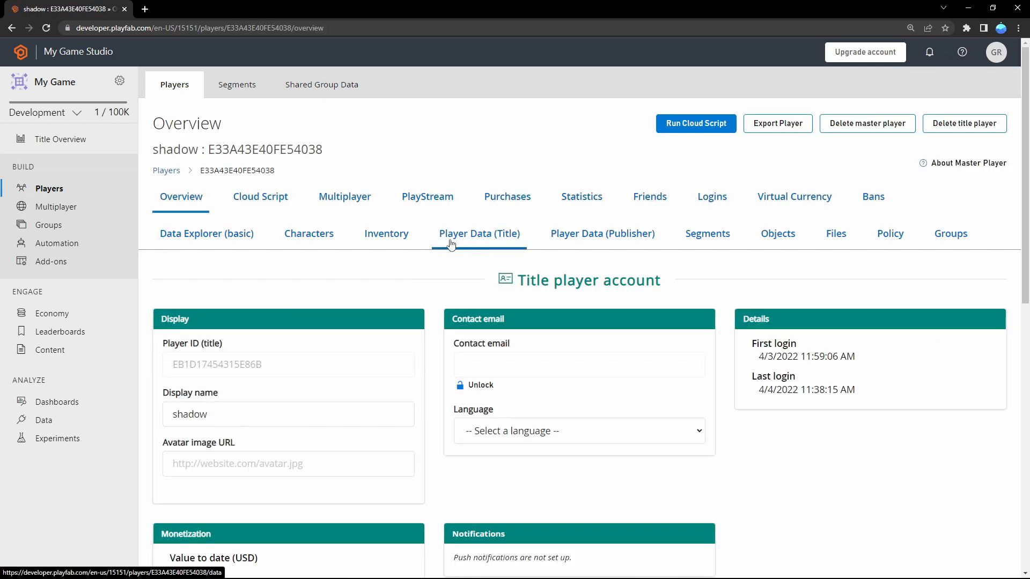
left_click(479, 234)
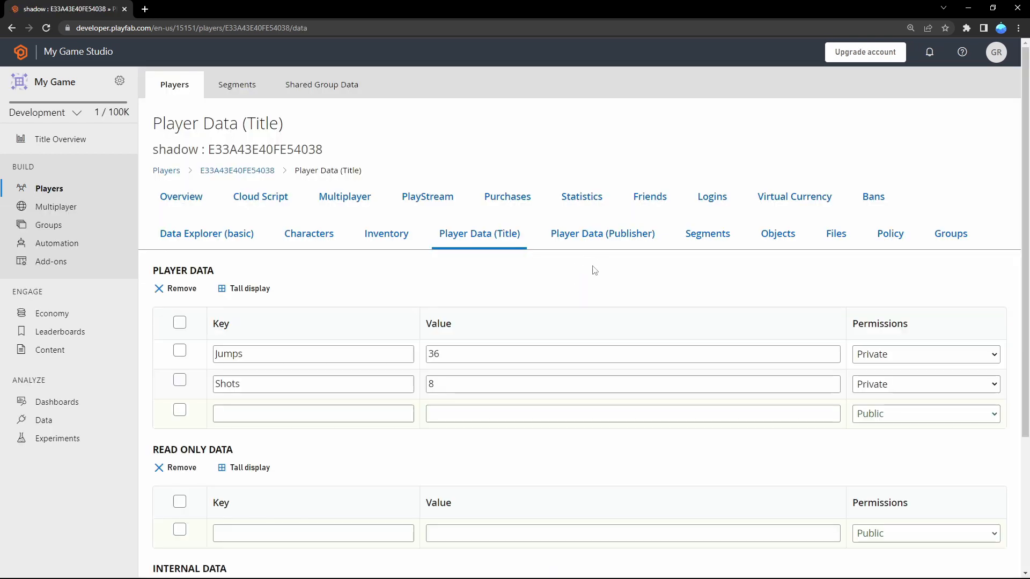
- Inspect the stored Jumps value of 36, then return to the running game
double_click(228, 354)
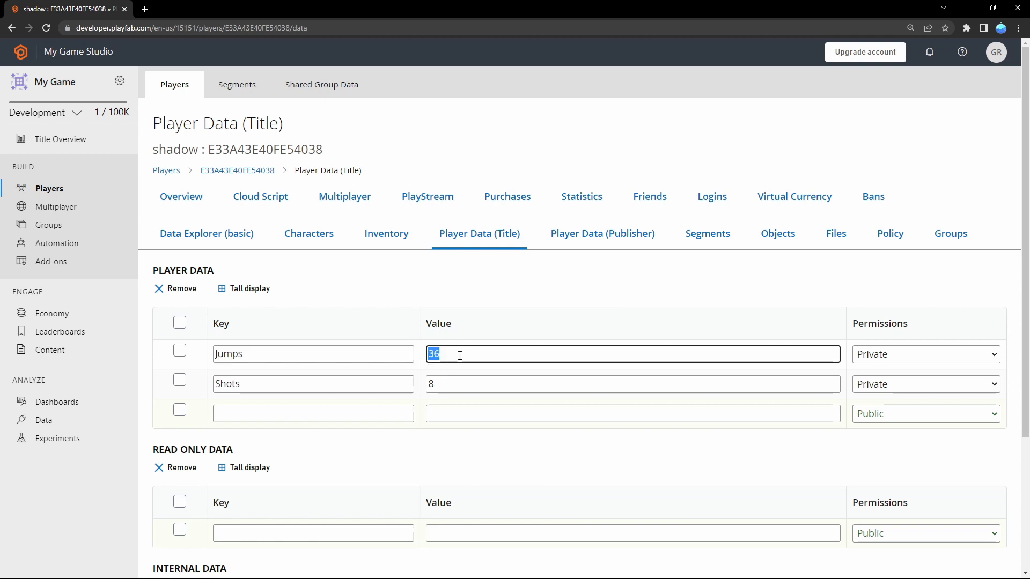
left_click(395, 292)
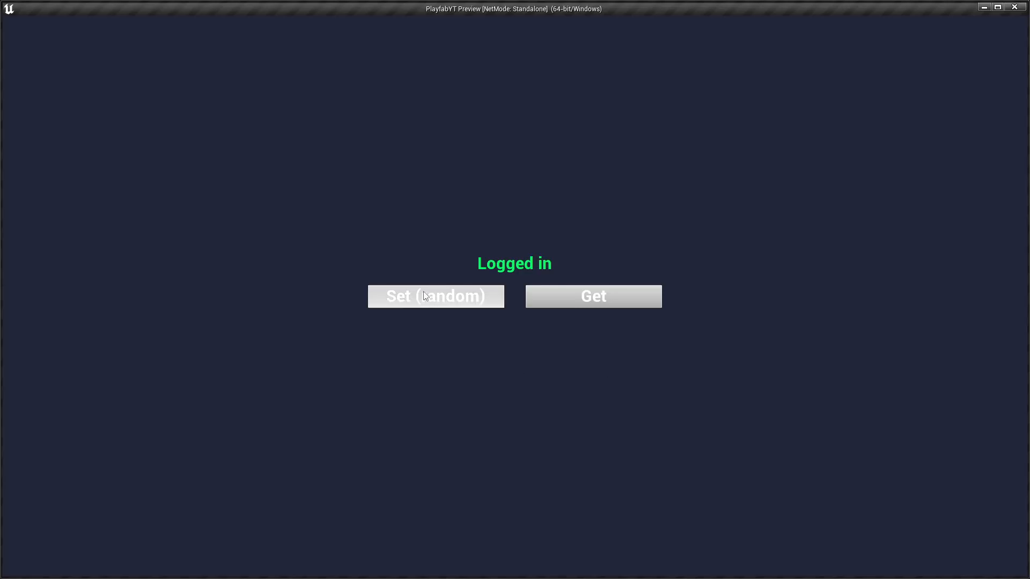
- Send a fresh random Jumps value with Set (random), updating Jumps to 18
left_click(435, 296)
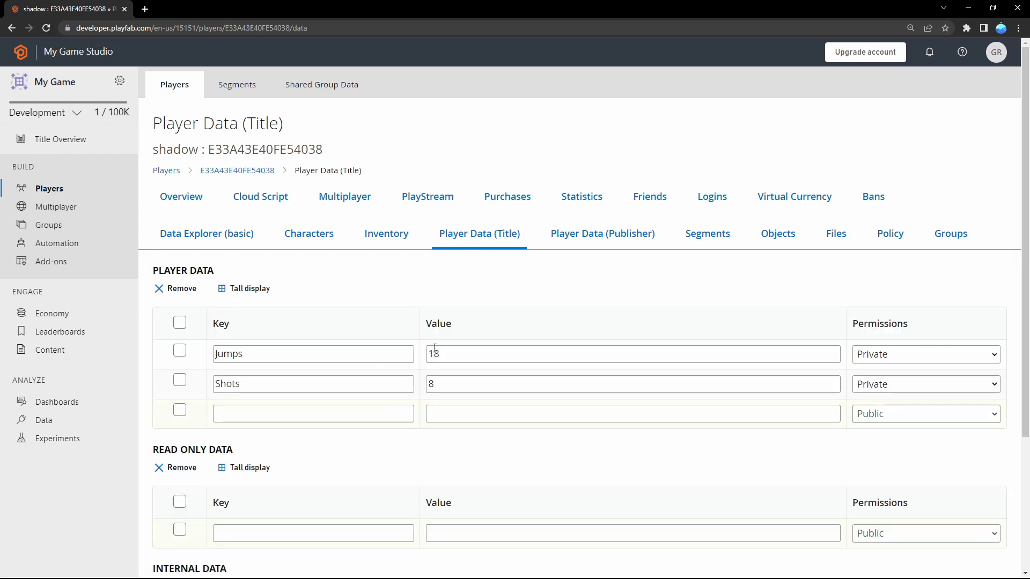
- Edit the player's Jumps value to 200 in Game Manager, leaving Shots at 8
double_click(434, 354)
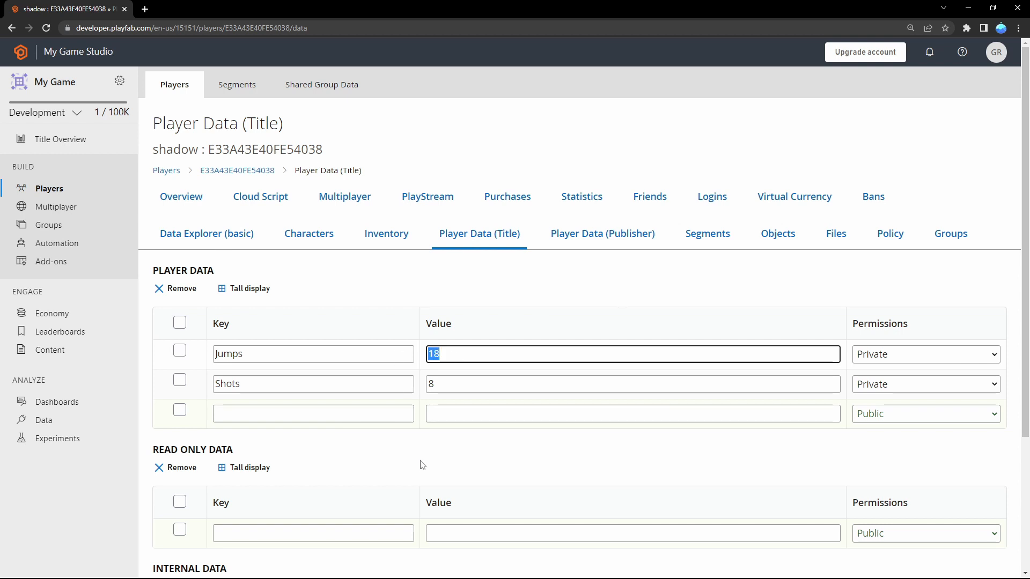
scroll("down", 3)
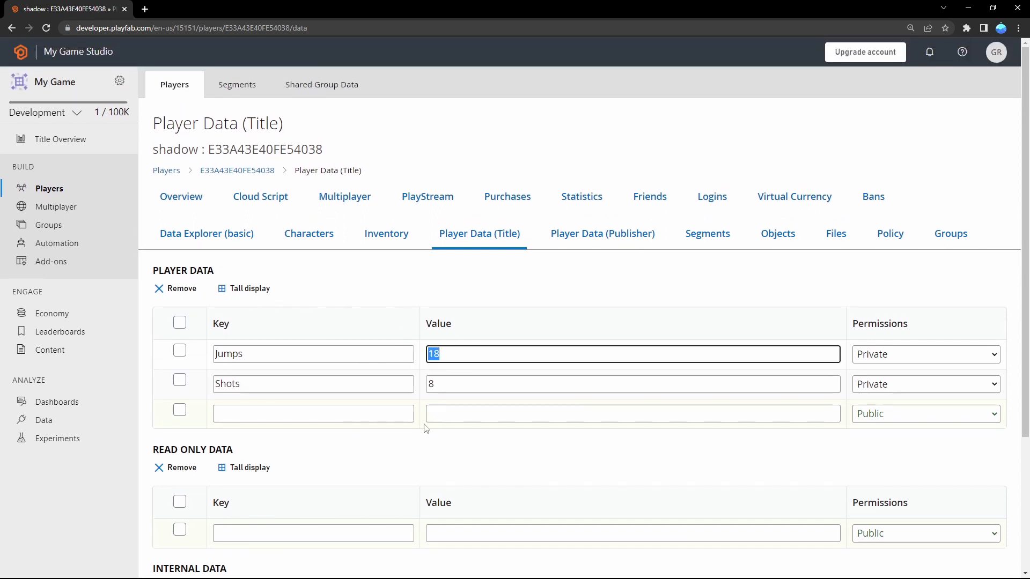
scroll("down", 3)
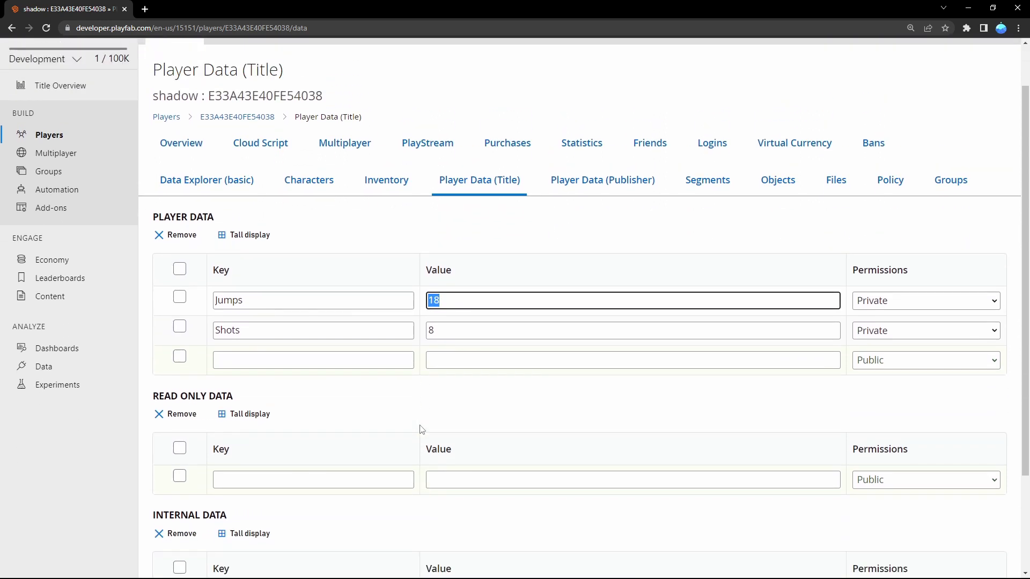
type("200")
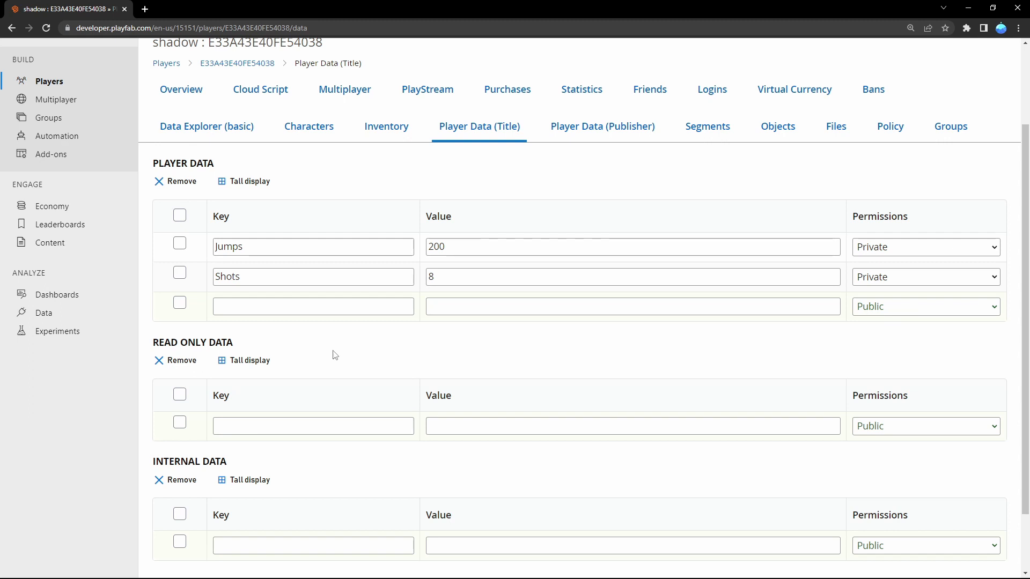
mouse_move(319, 355)
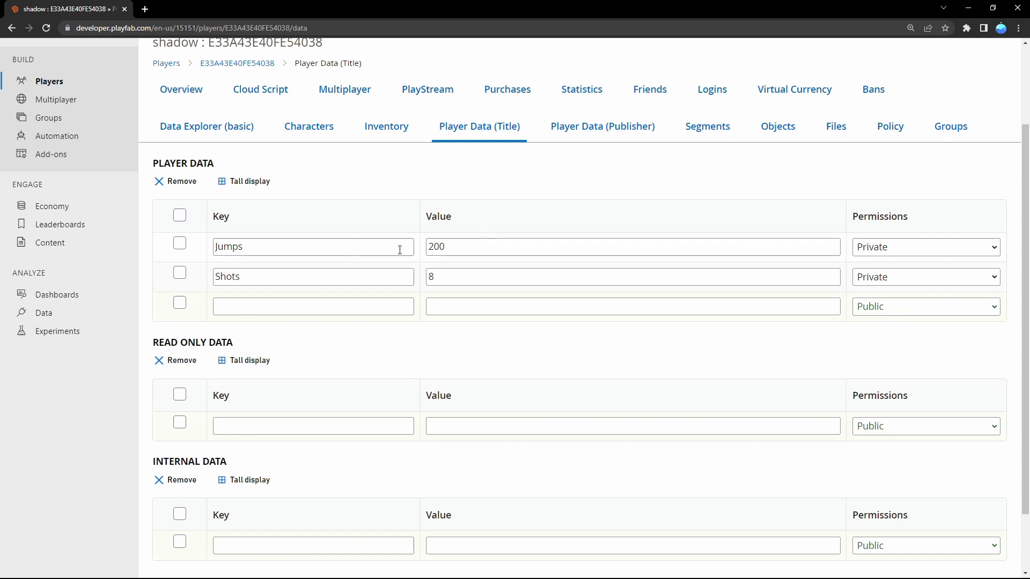
mouse_move(377, 354)
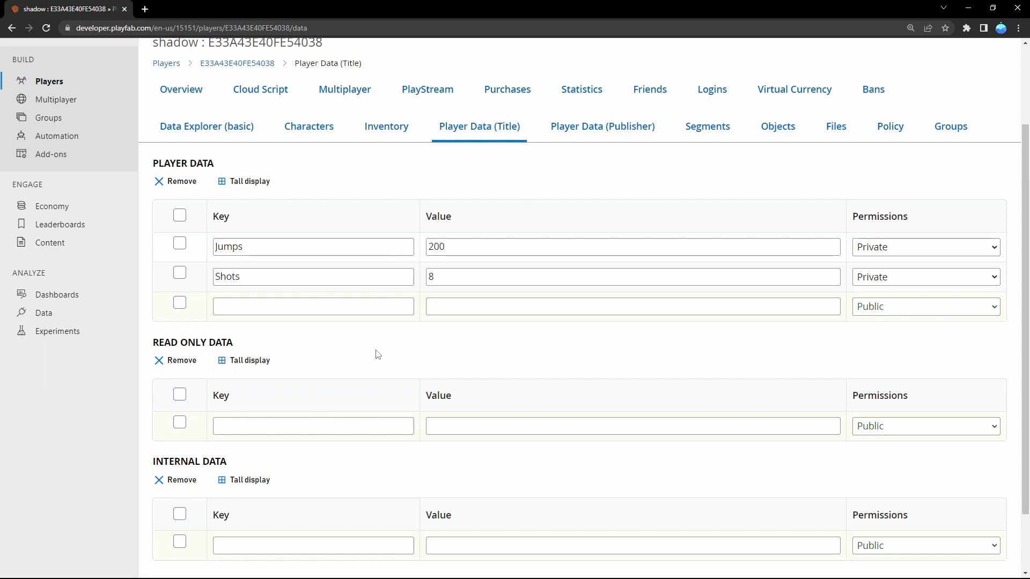
mouse_move(301, 340)
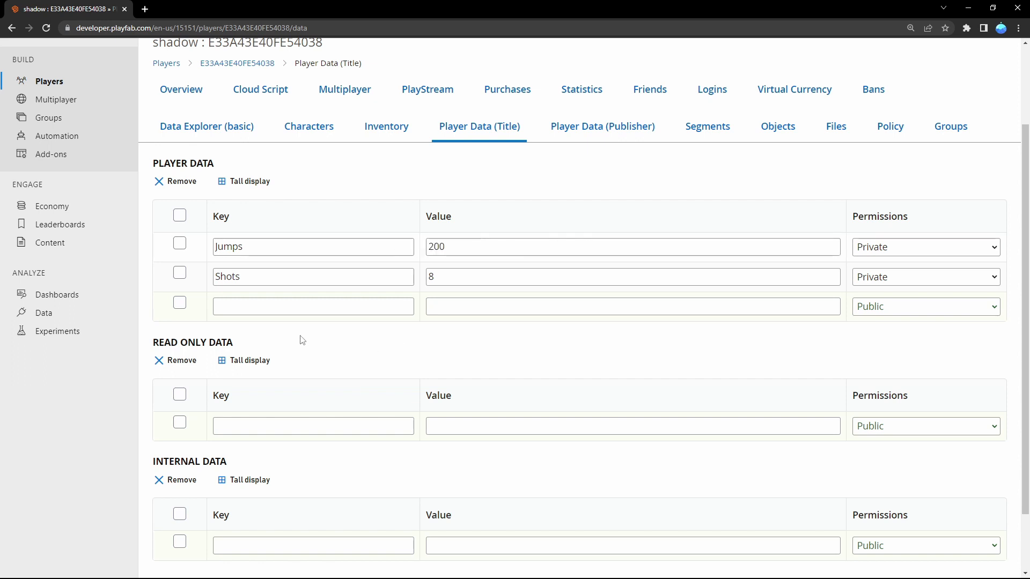
mouse_move(296, 337)
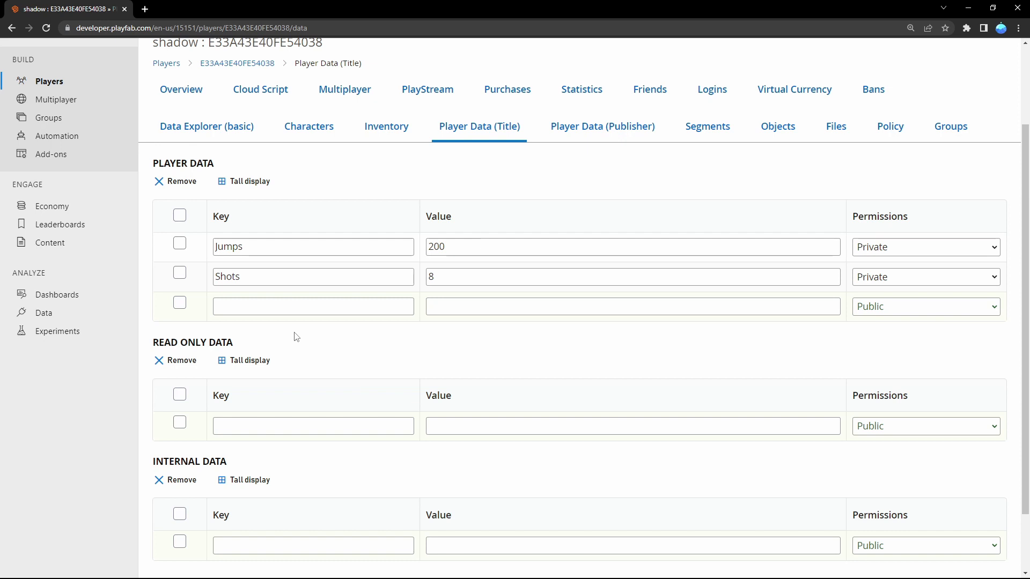